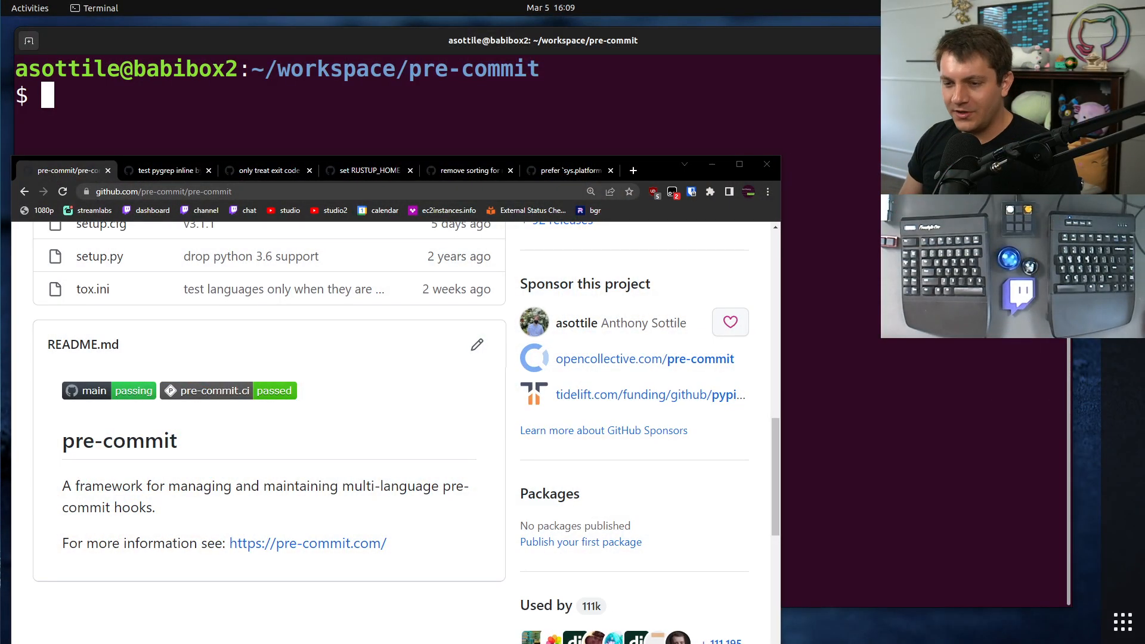
mouse_move(459, 392)
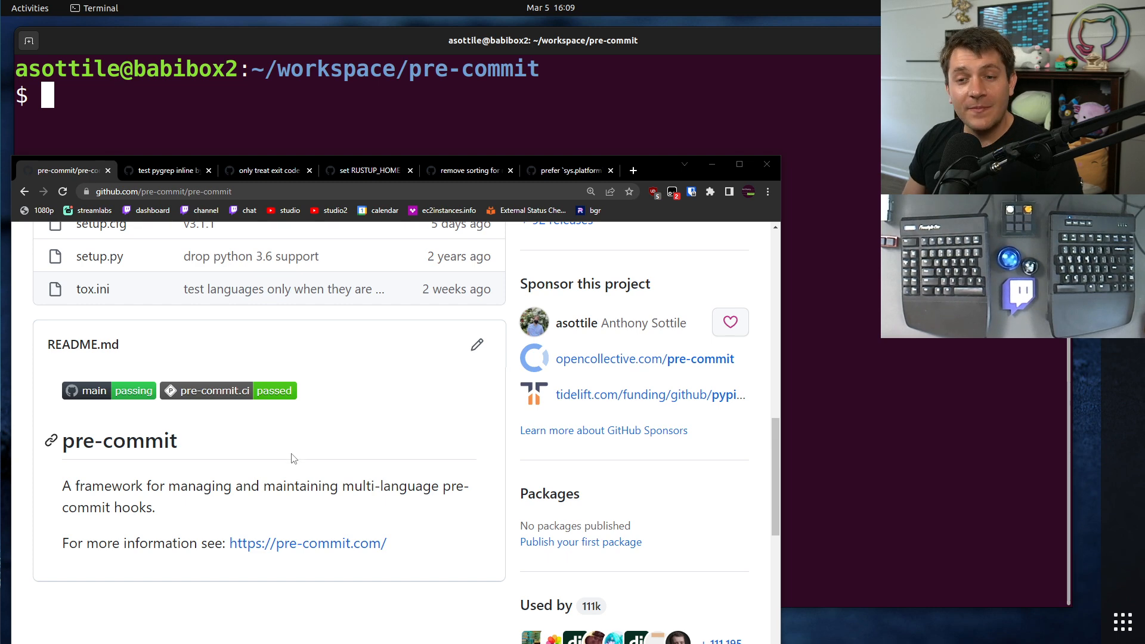
Step: On the test pygrep inline pull request, expand the five passing merge checks
left_click(168, 170)
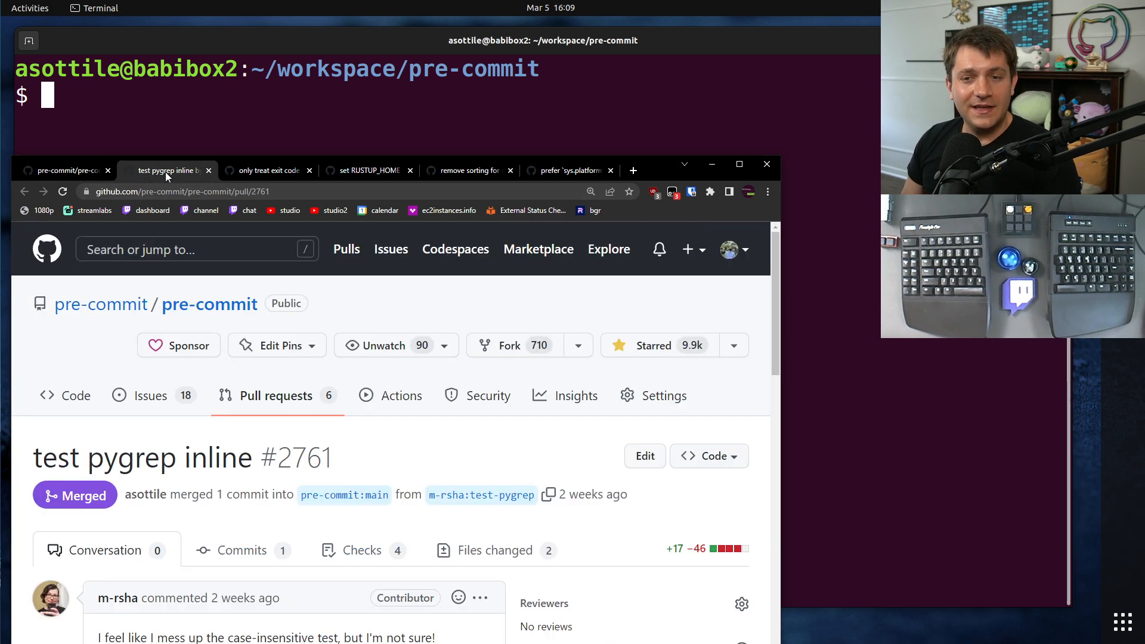
mouse_move(436, 446)
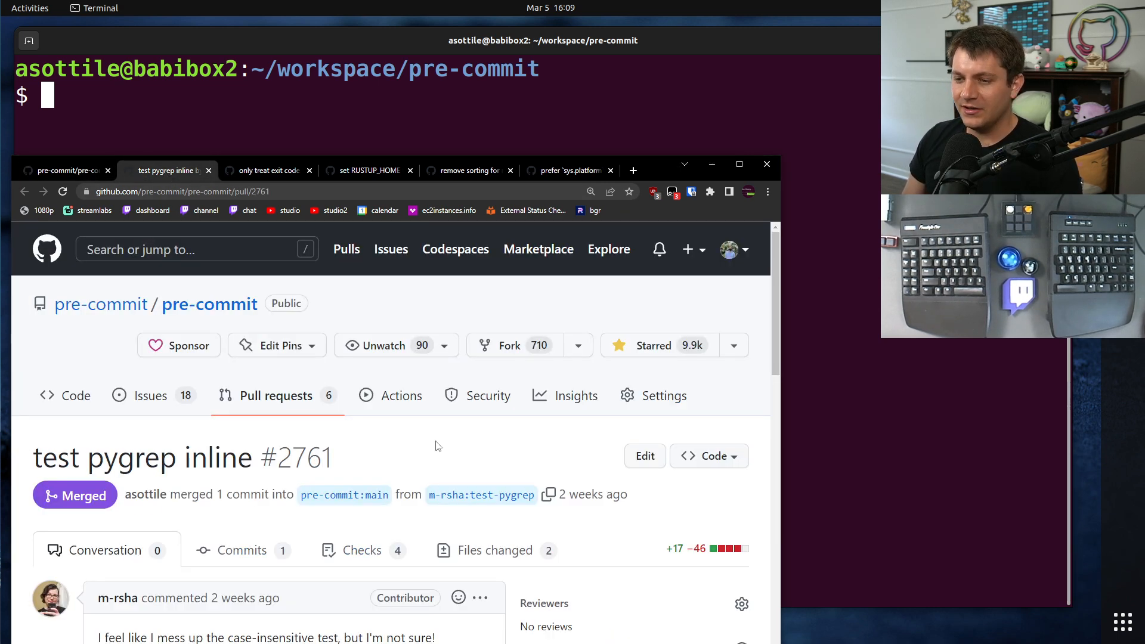
scroll("down", 3)
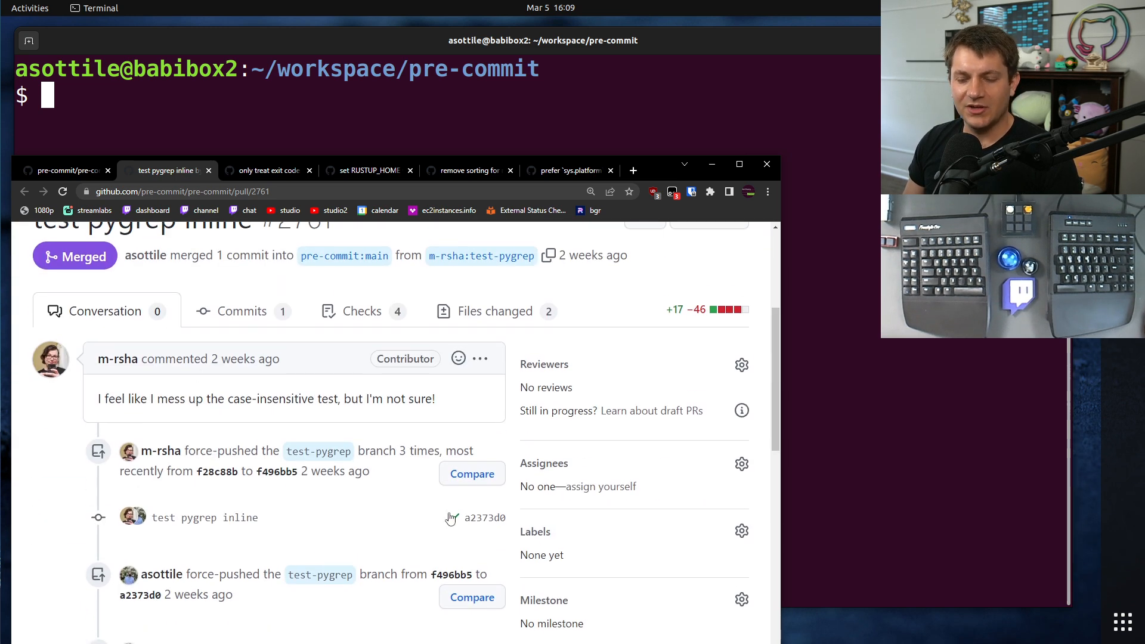
scroll("down", 3)
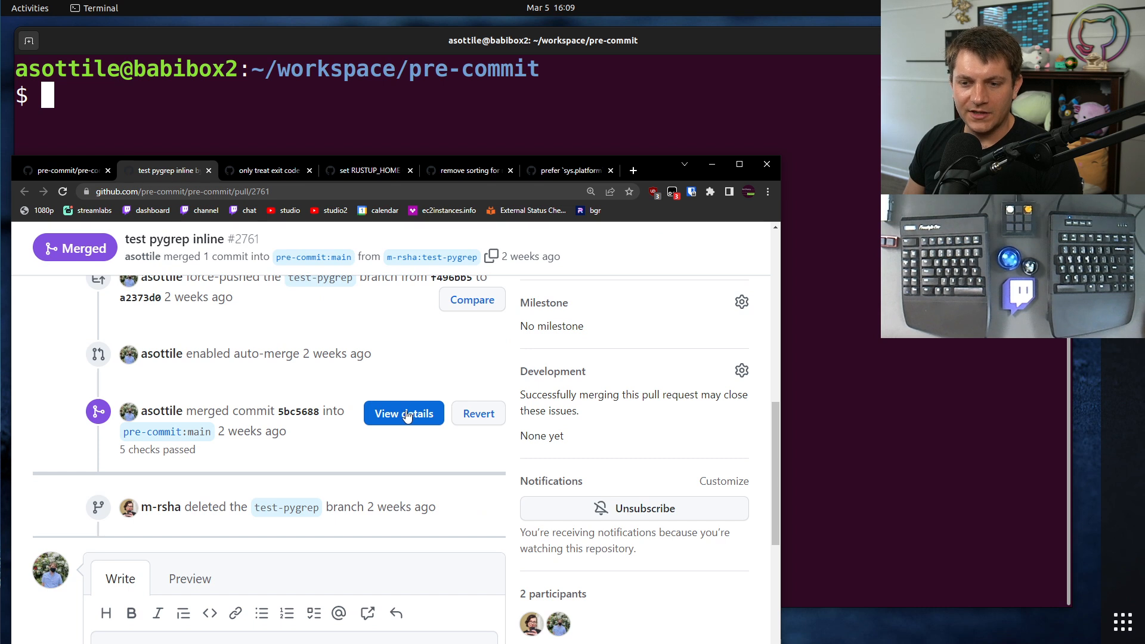
left_click(403, 413)
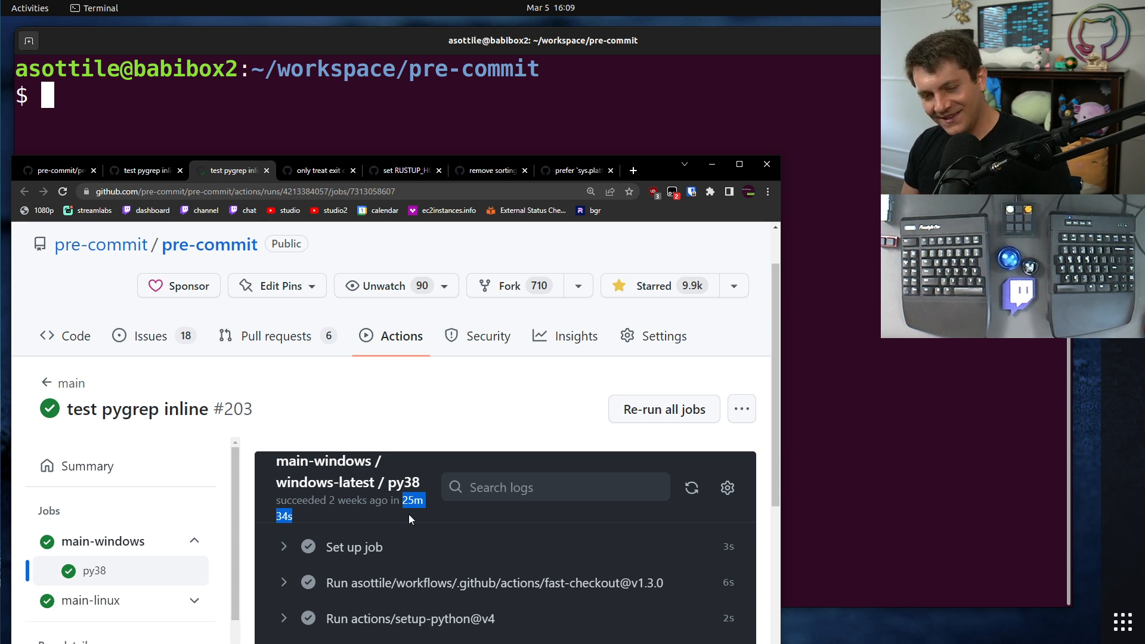
mouse_move(373, 509)
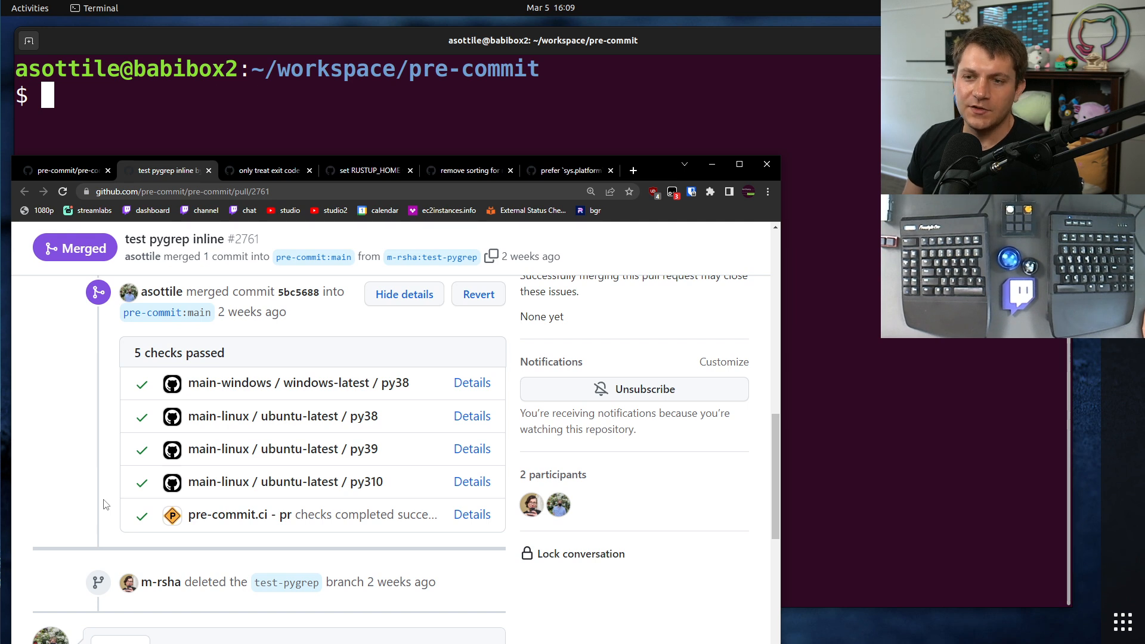
mouse_move(108, 497)
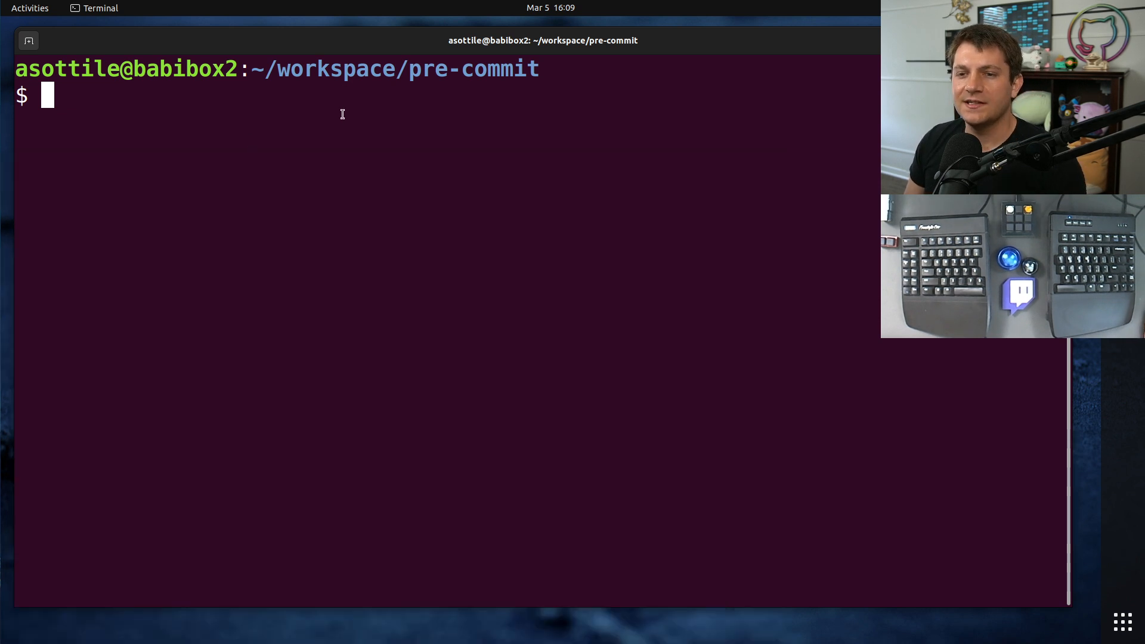
Step: Activate venv and browse 'pytest --help' in less for the durations options
type(". venv/bin/")
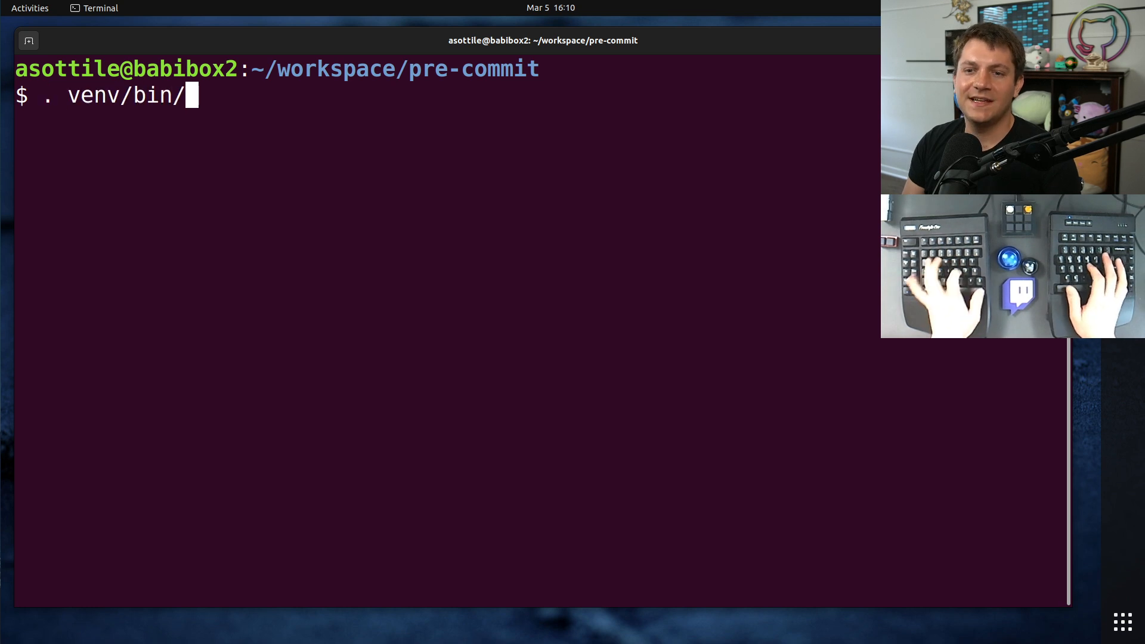
type("activate")
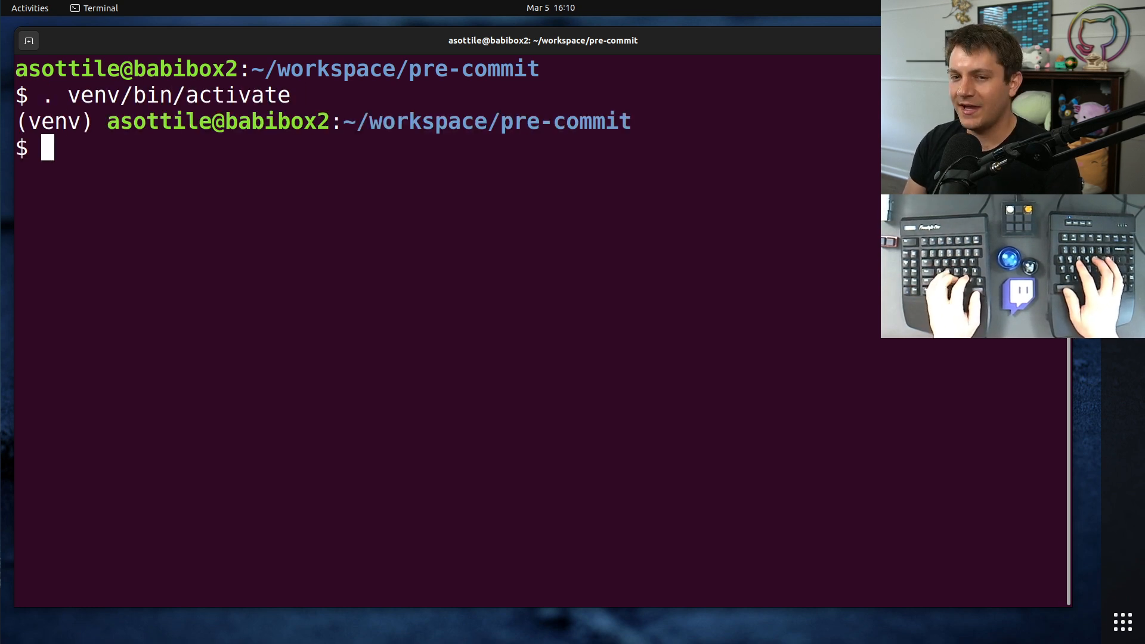
type("pytest --help |")
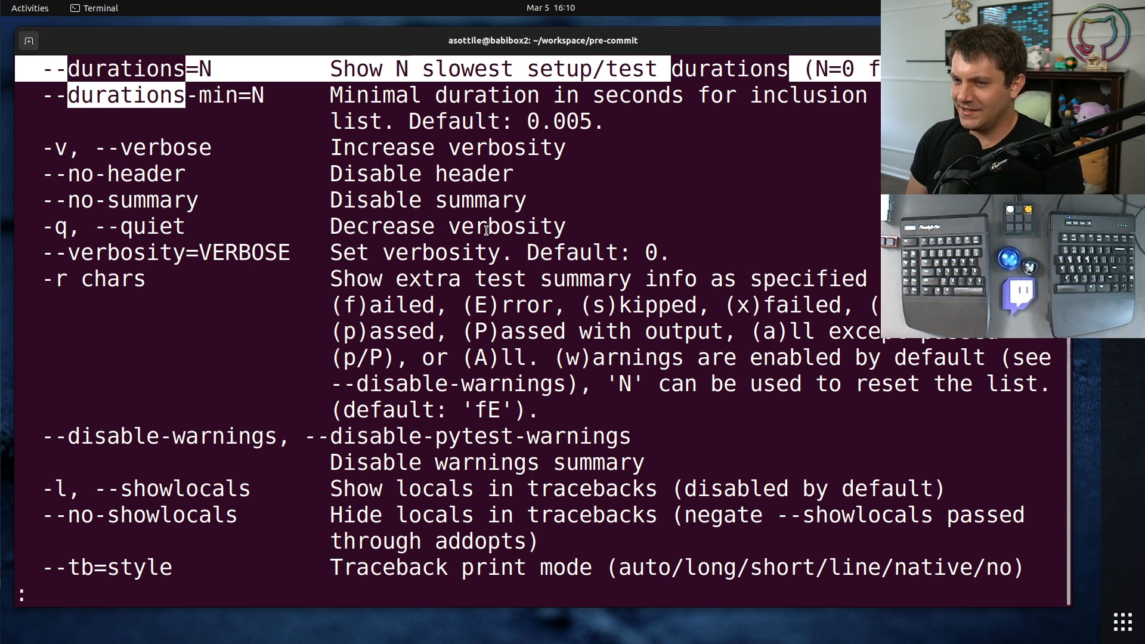
mouse_move(487, 226)
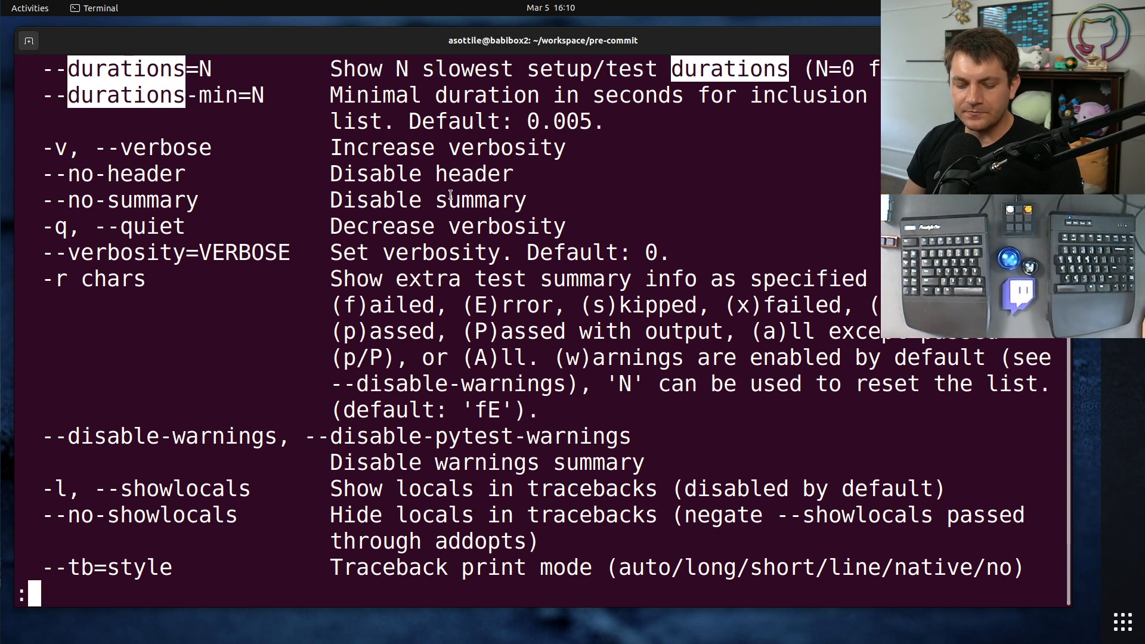
key("q")
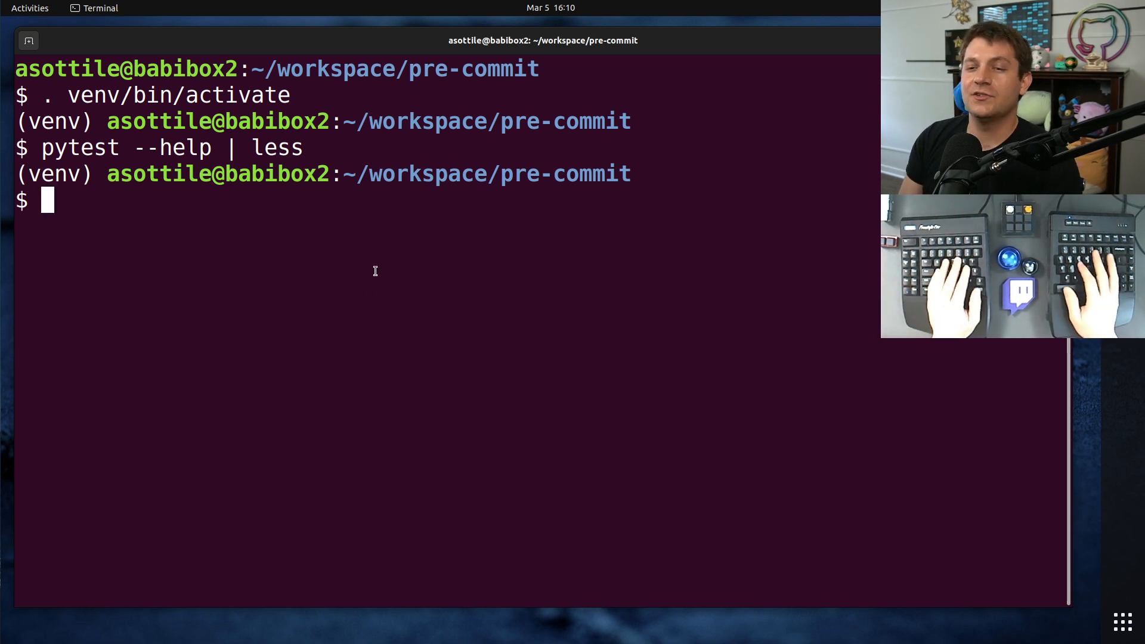
Step: List tests/languages/ and read through lua_test.py in the editor
type("ls")
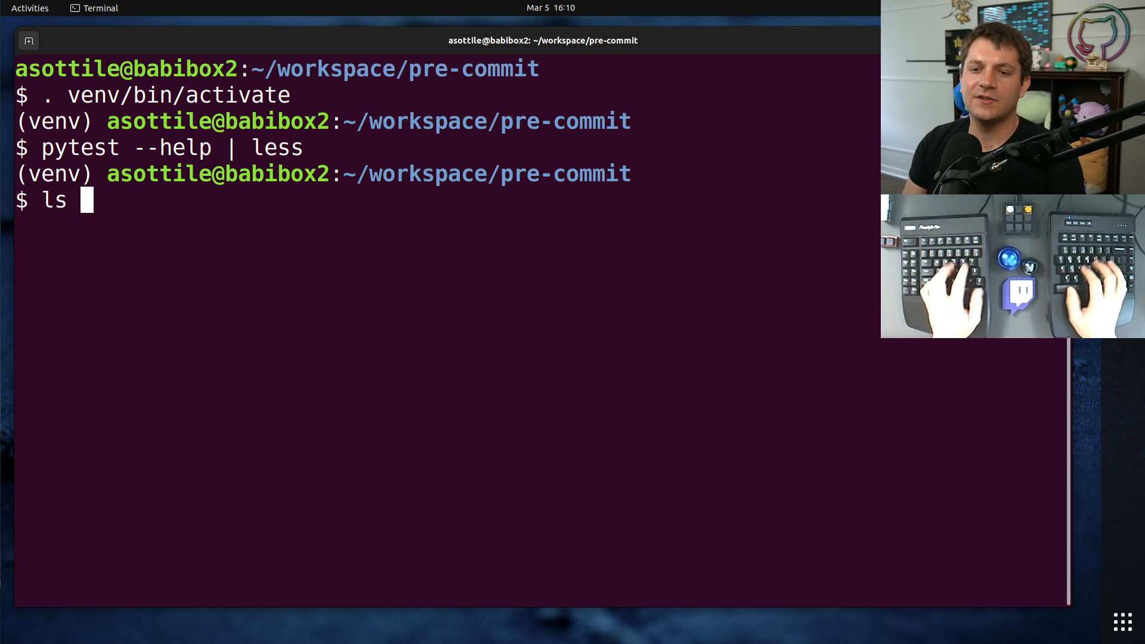
type("tests/lang")
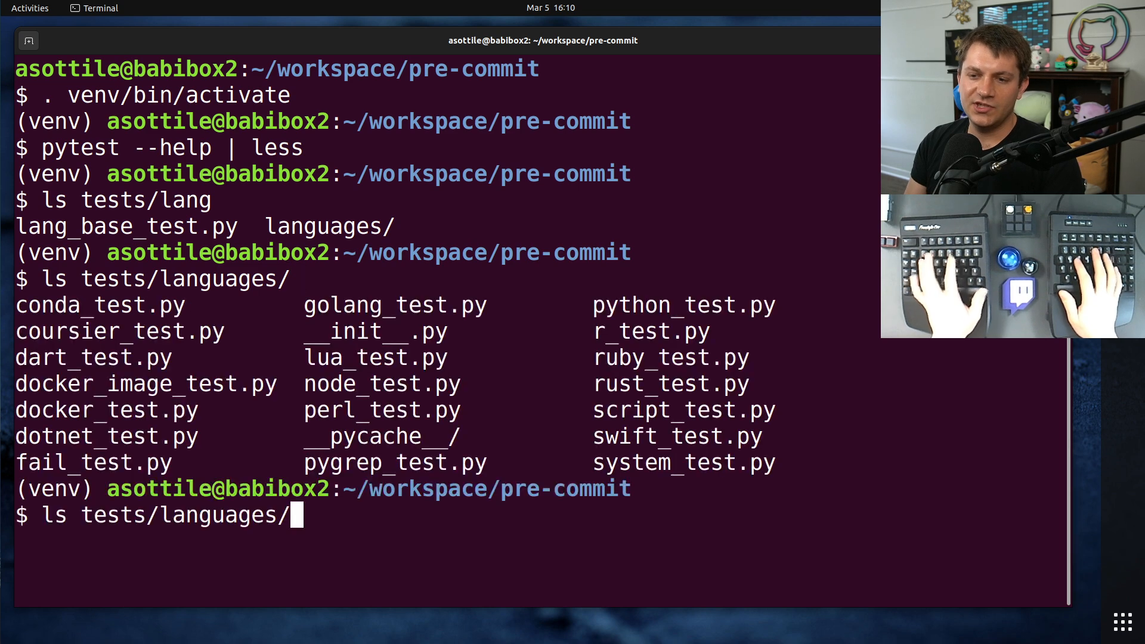
double_click(376, 357)
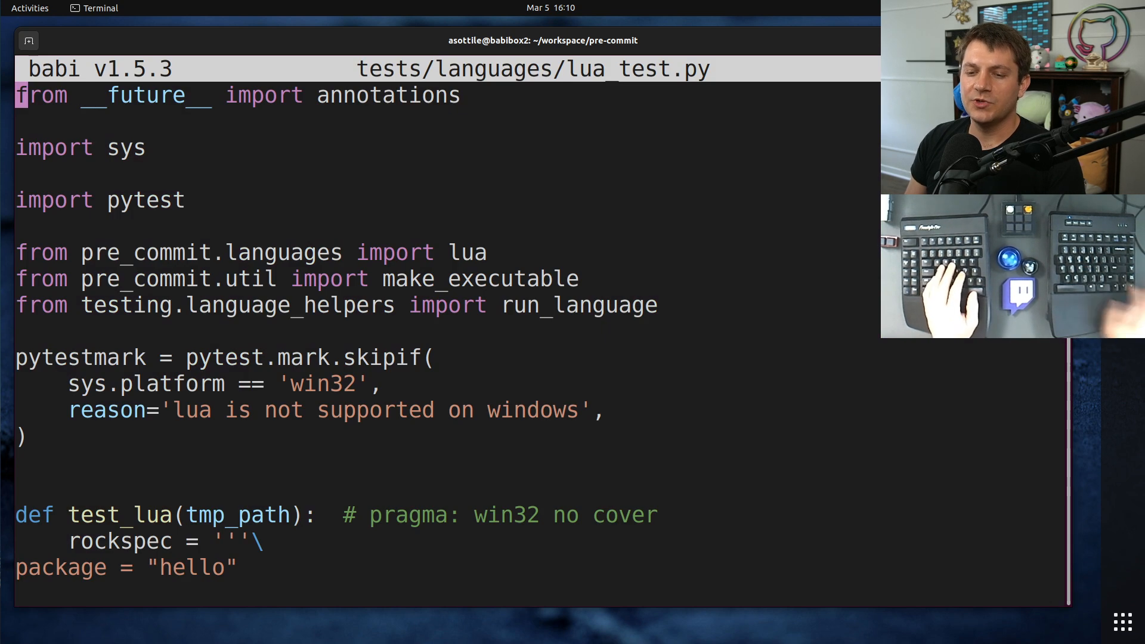
scroll("down", 3)
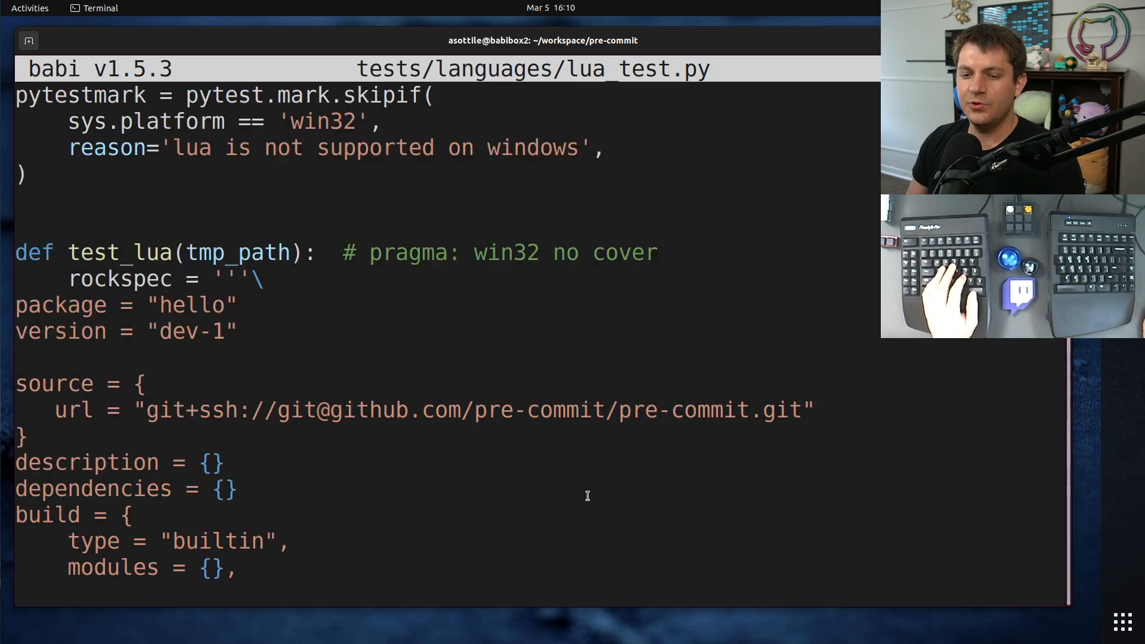
scroll("down", 3)
type("c")
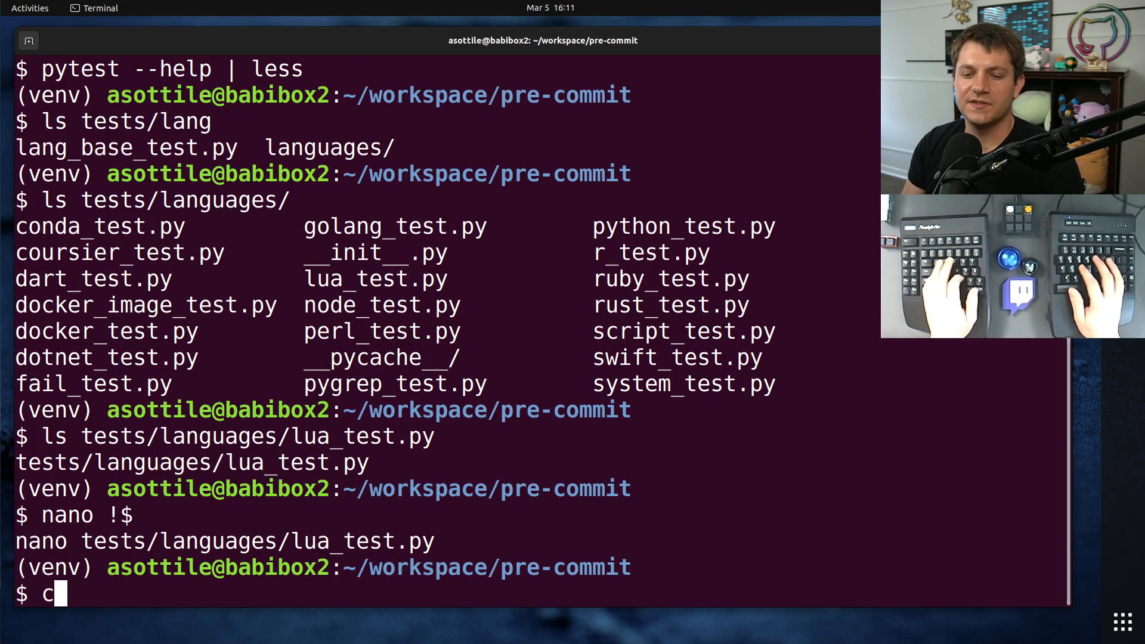
Step: Erase coverage, run lua_test.py under coverage, and report coverage for pre_commit/languages/lua.py
type("oc")
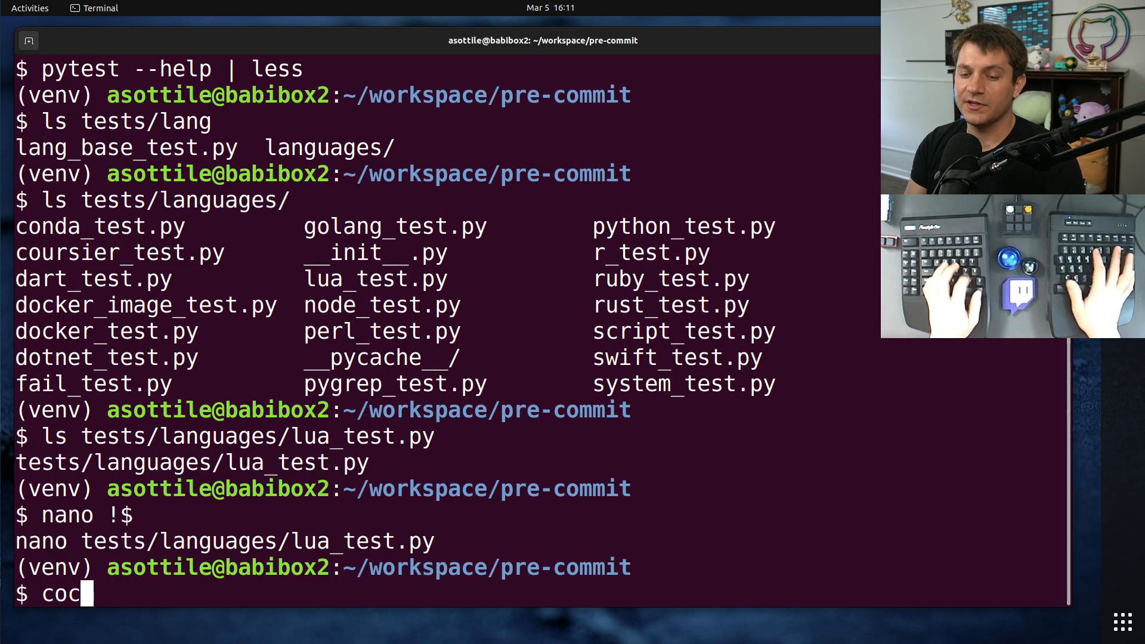
type("overage erase && coverage run -m pytest tests/languages/")
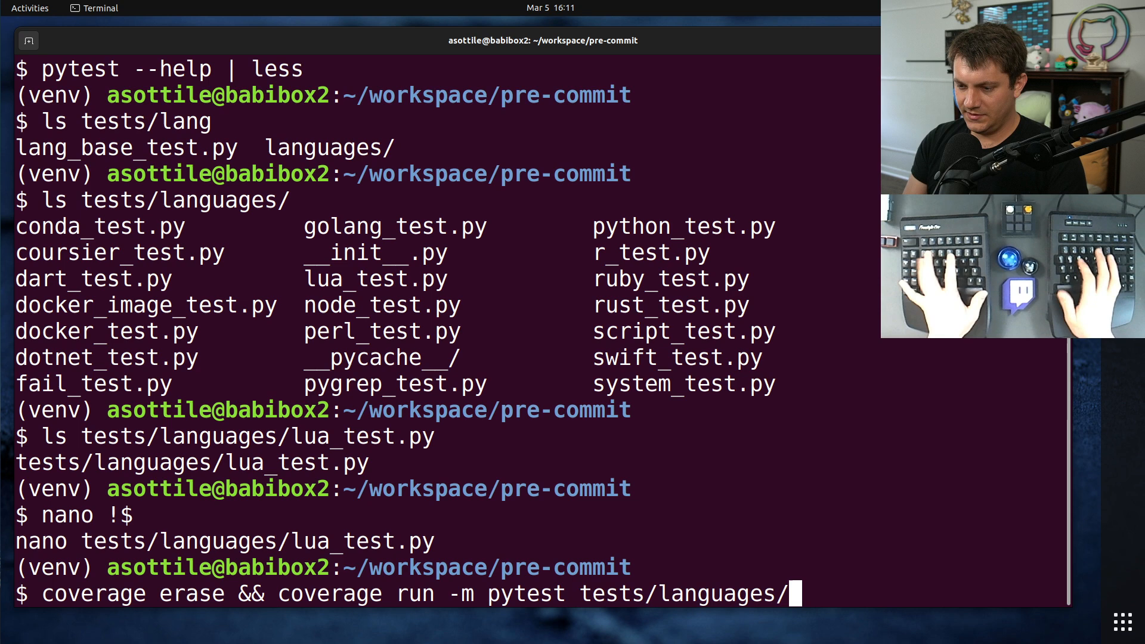
type("lua_test.py  && coverage report --include pre_commit/langl")
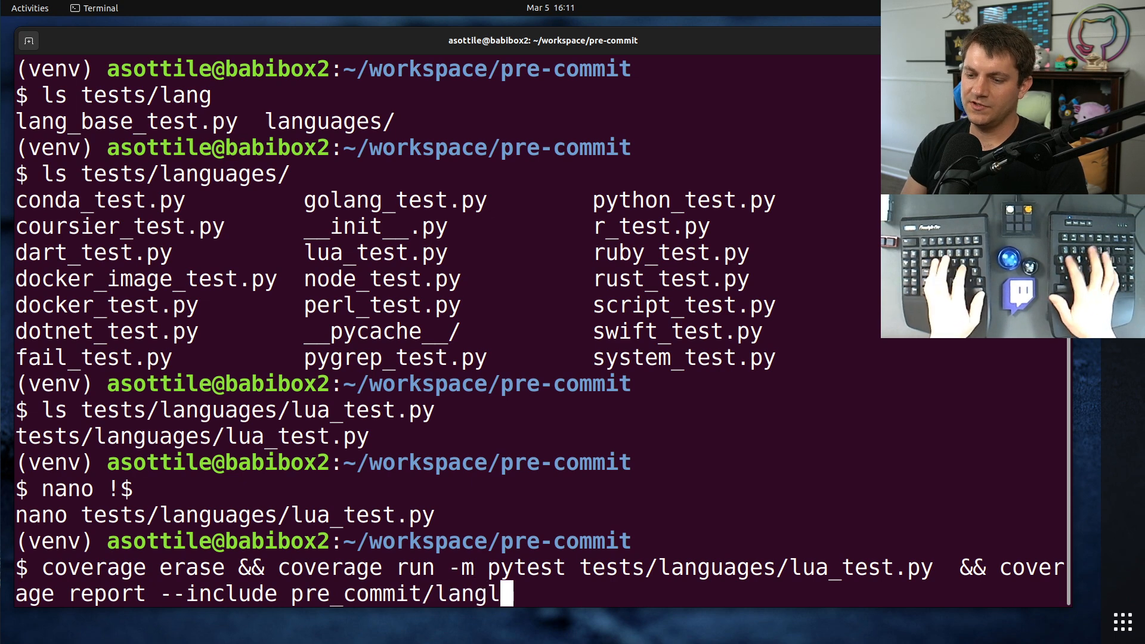
type("uages/lua.py")
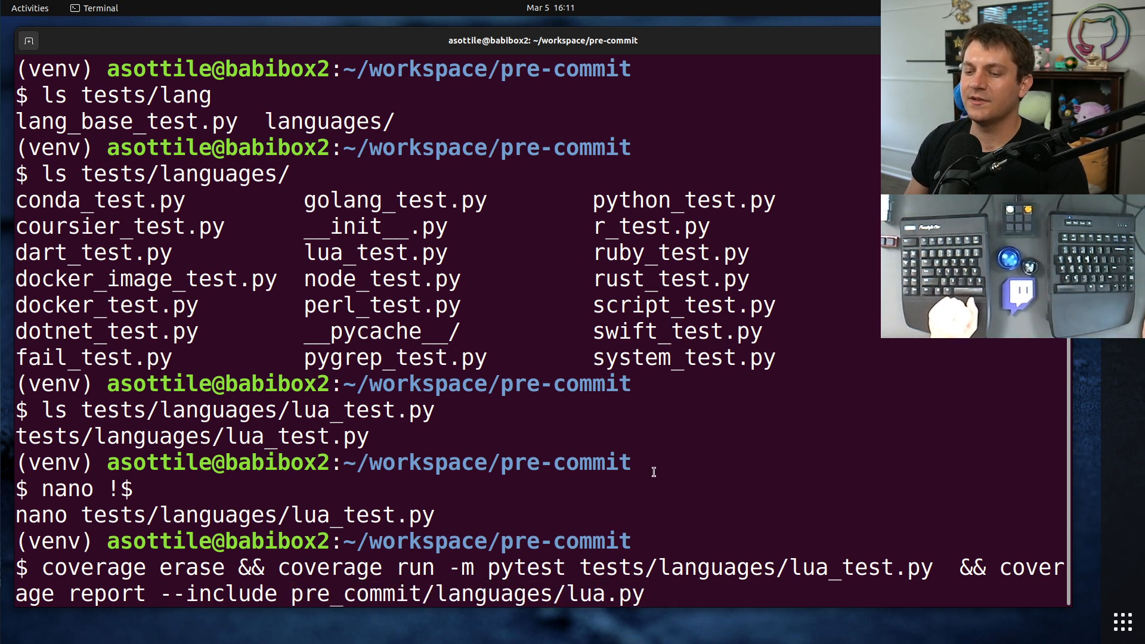
key("Return")
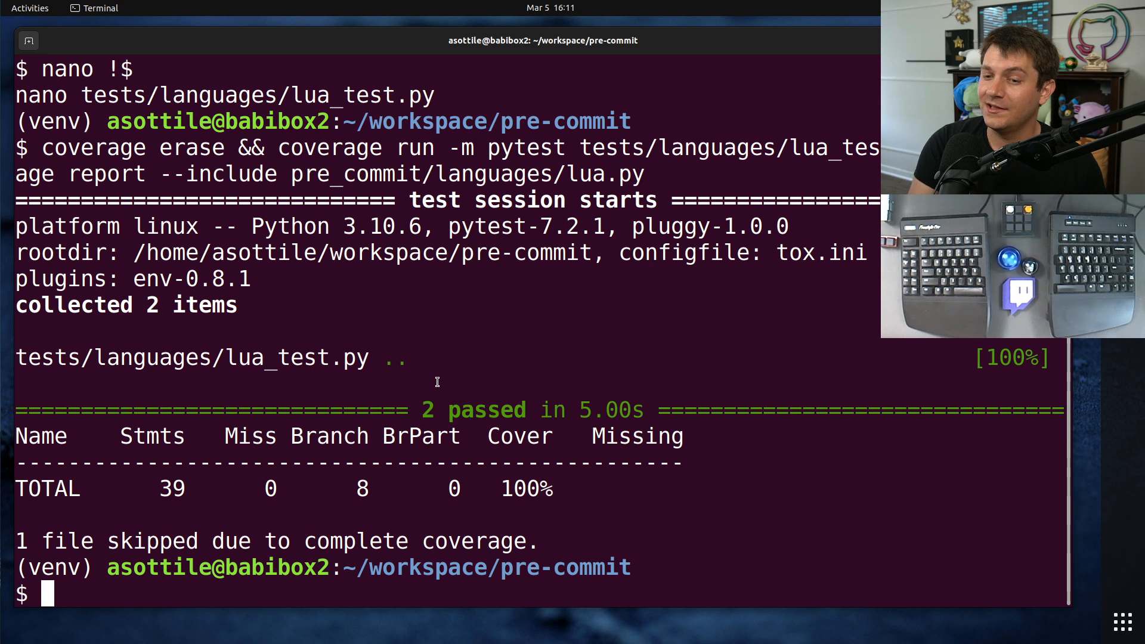
mouse_move(388, 316)
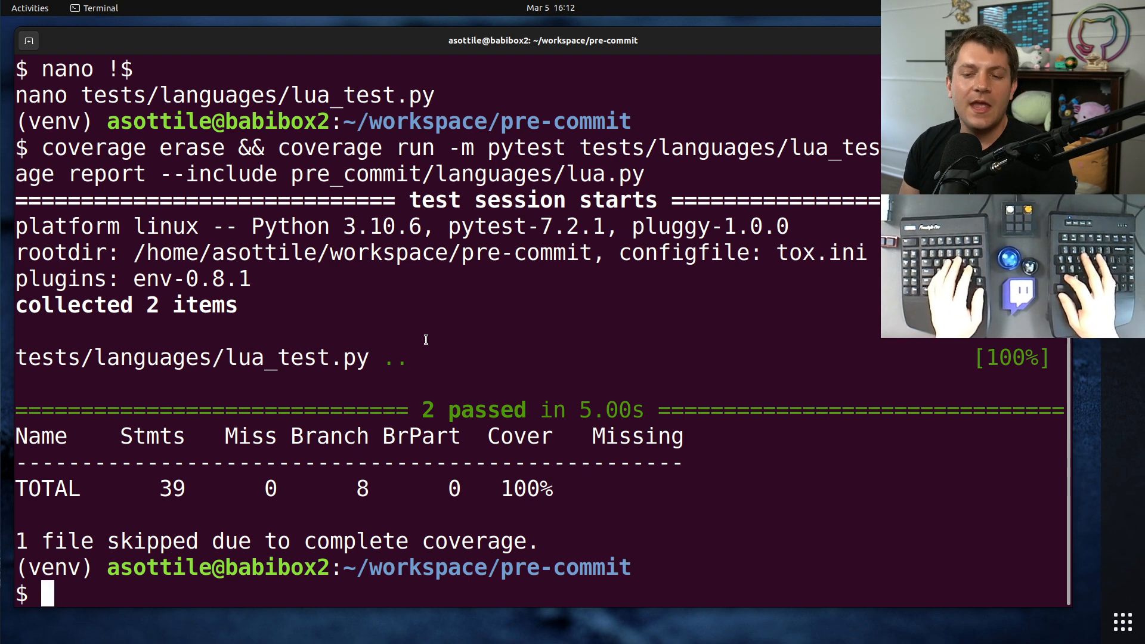
Step: Open .github/workflows/languages.yaml in nano using Tab completion
type("nano .github/")
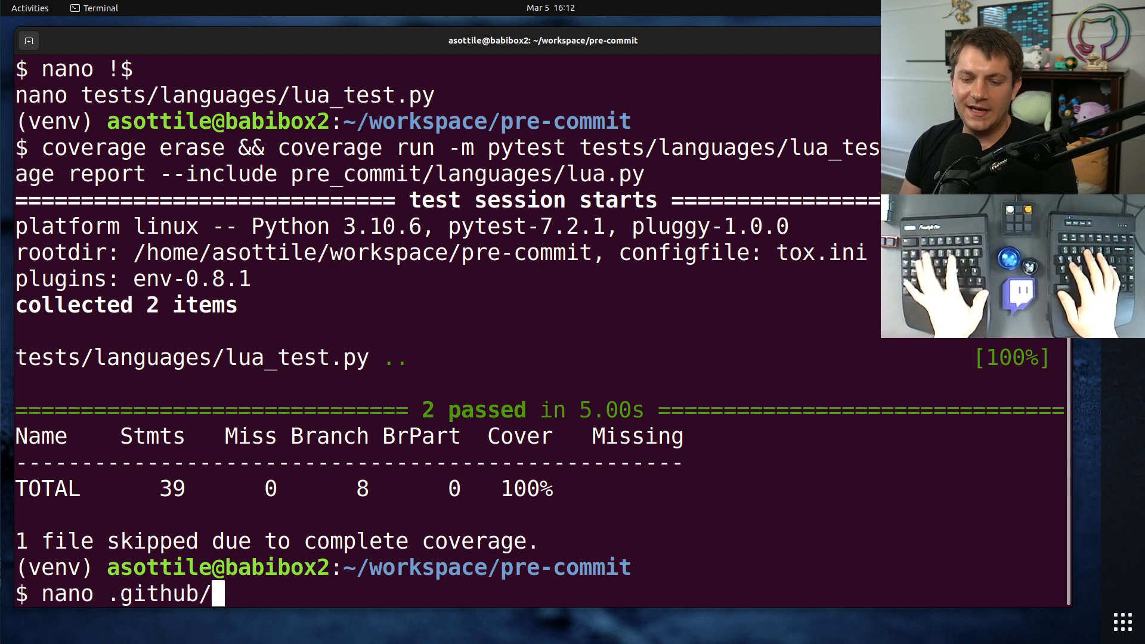
key("Tab")
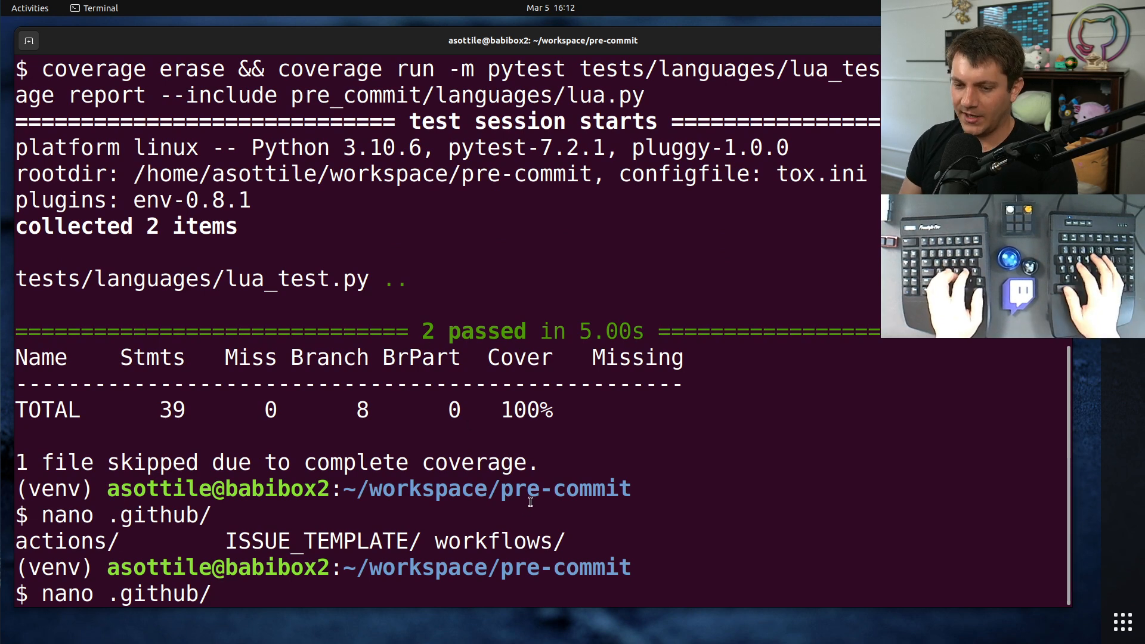
type("wo")
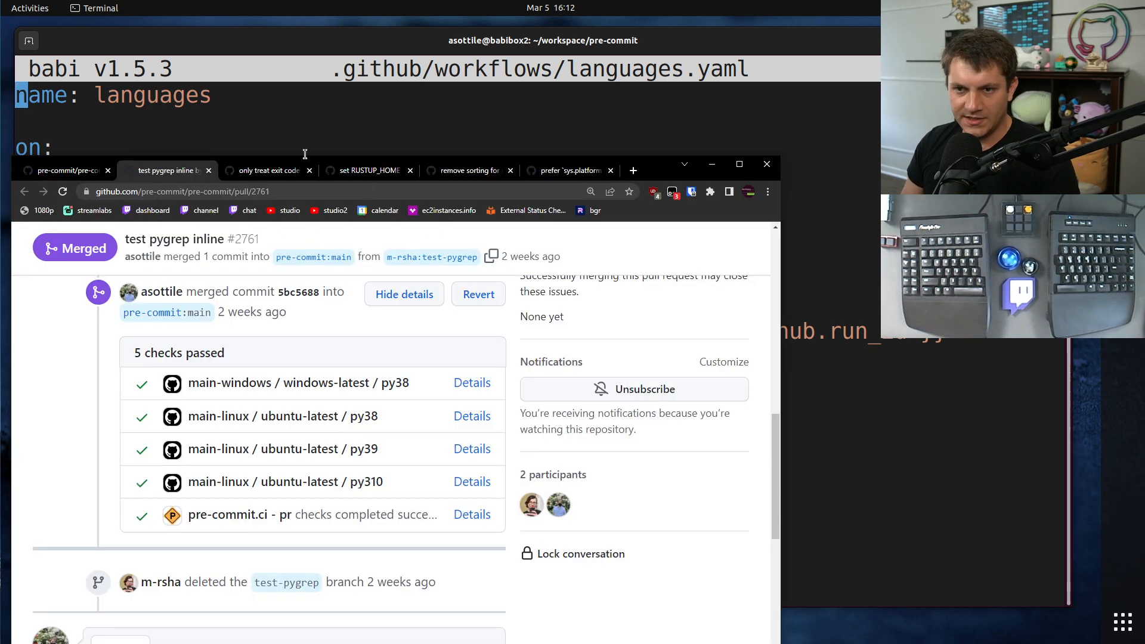
Step: View the RUSTUP_HOME pull request's languages.yaml Actions run #27 graph
left_click(266, 169)
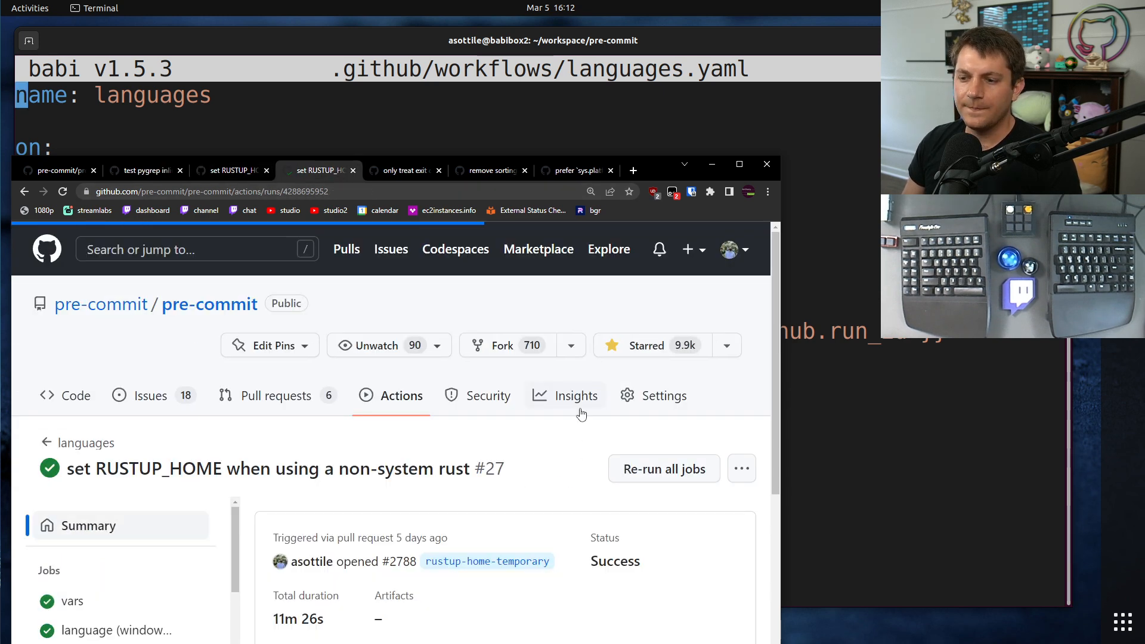
scroll("down", 3)
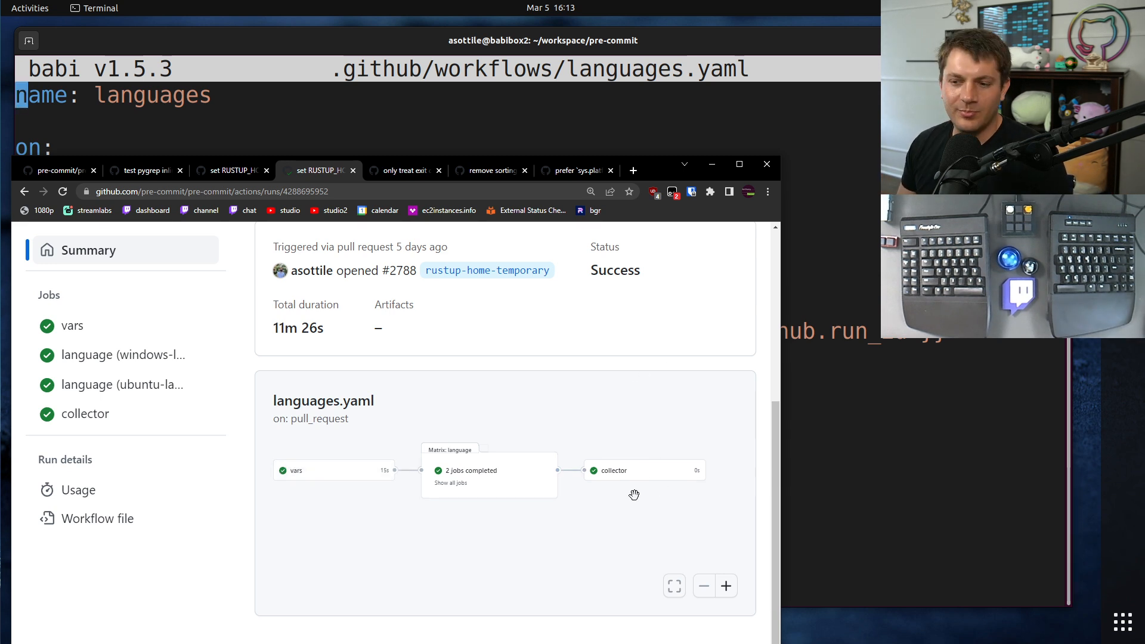
mouse_move(611, 487)
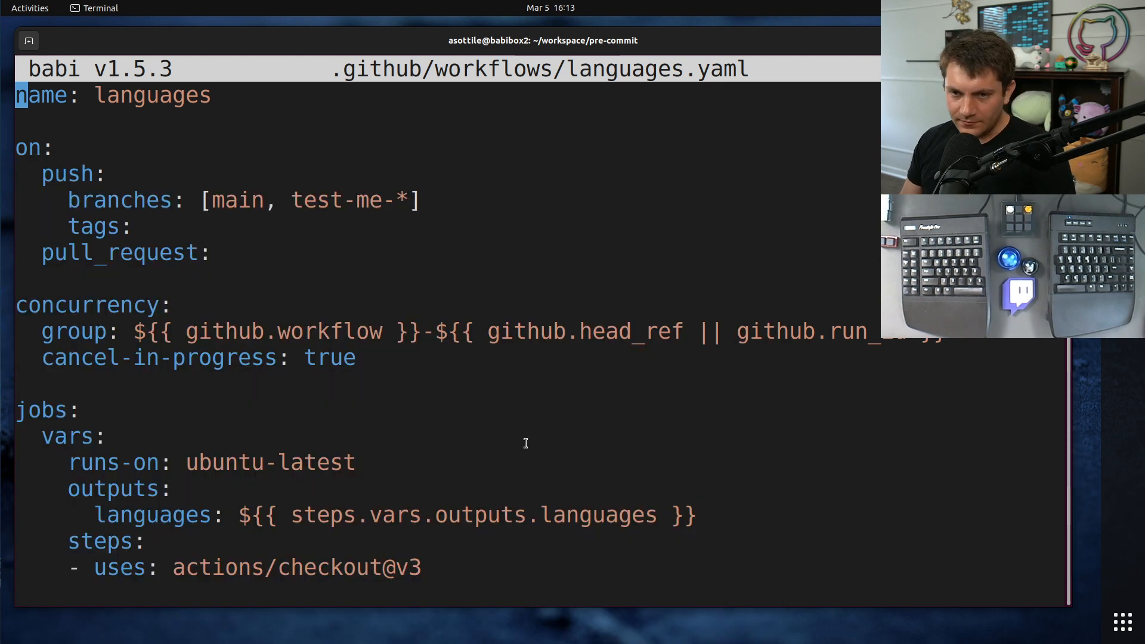
scroll("down", 3)
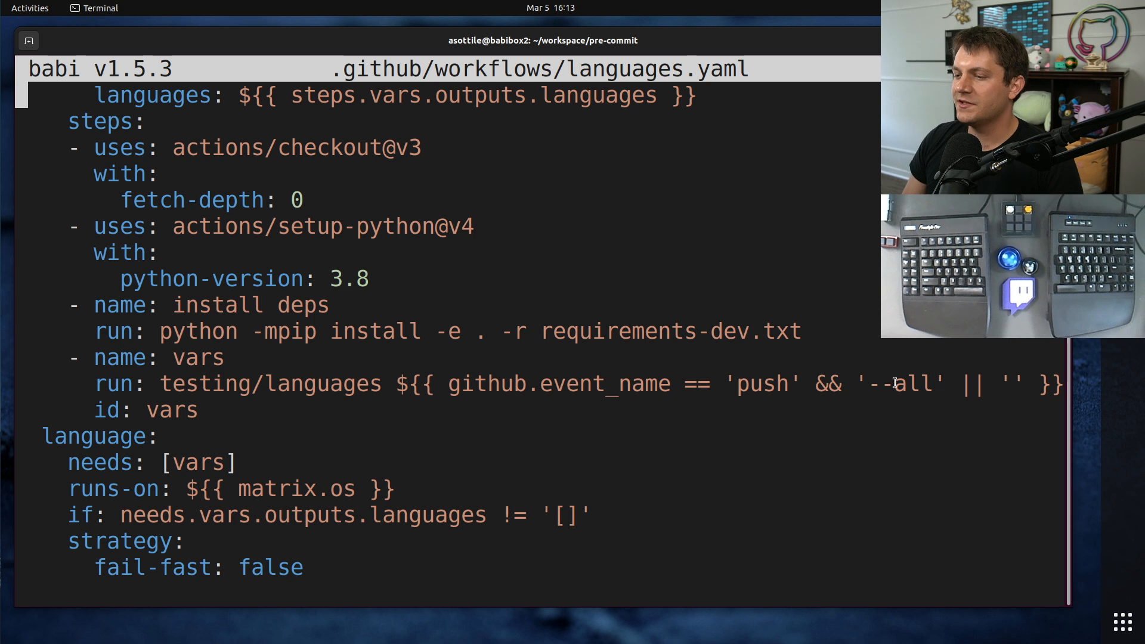
double_click(898, 383)
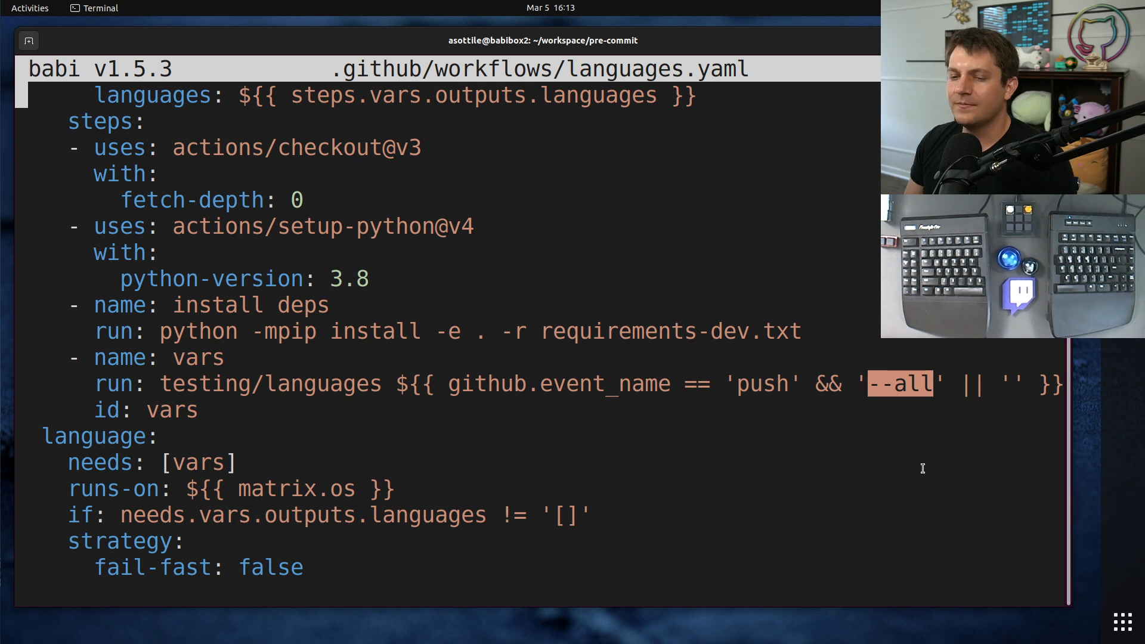
mouse_move(627, 399)
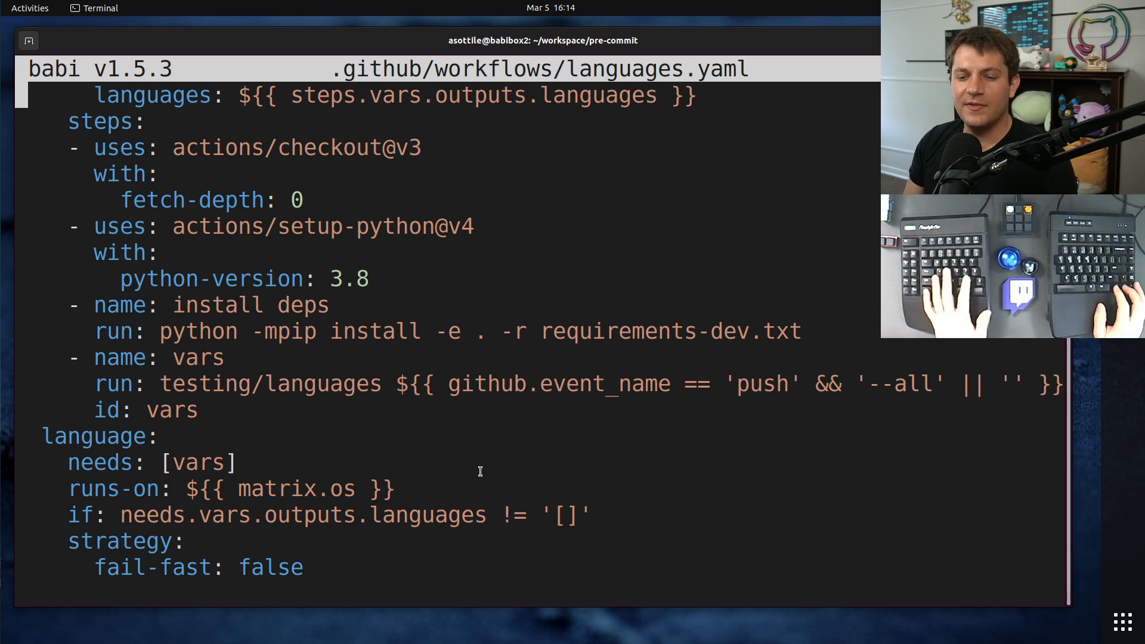
scroll("down", 3)
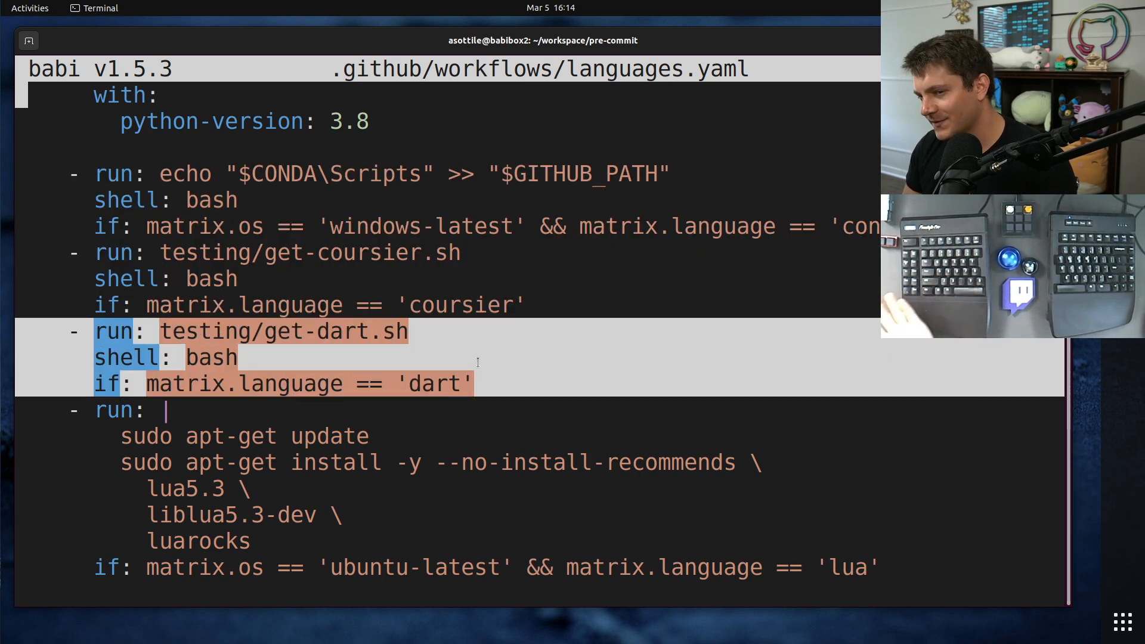
scroll("down", 3)
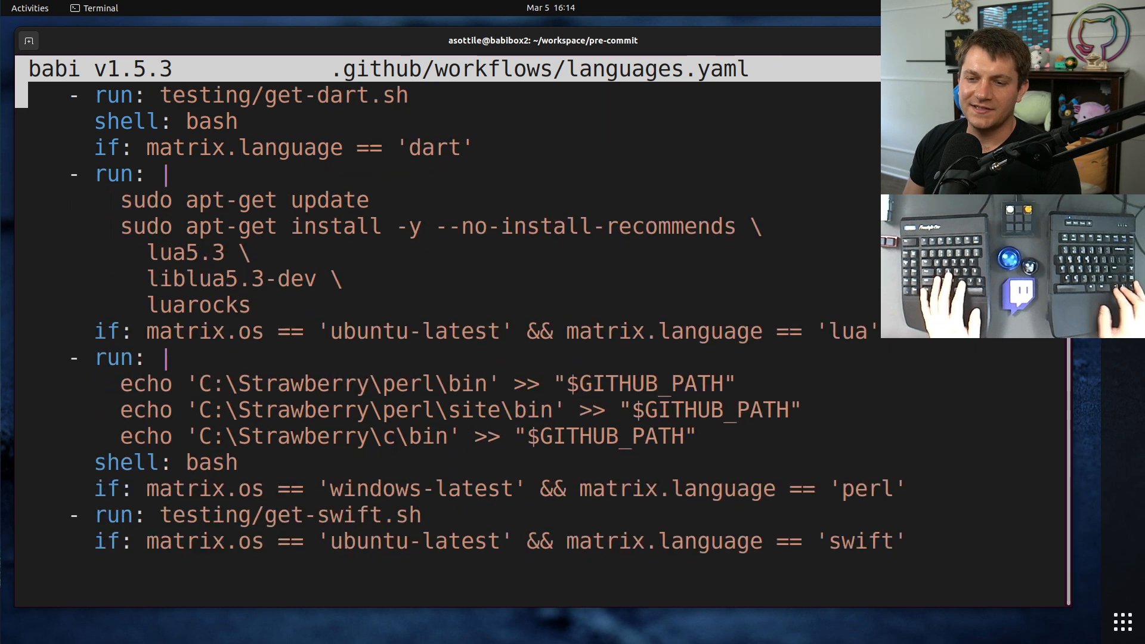
scroll("down", 3)
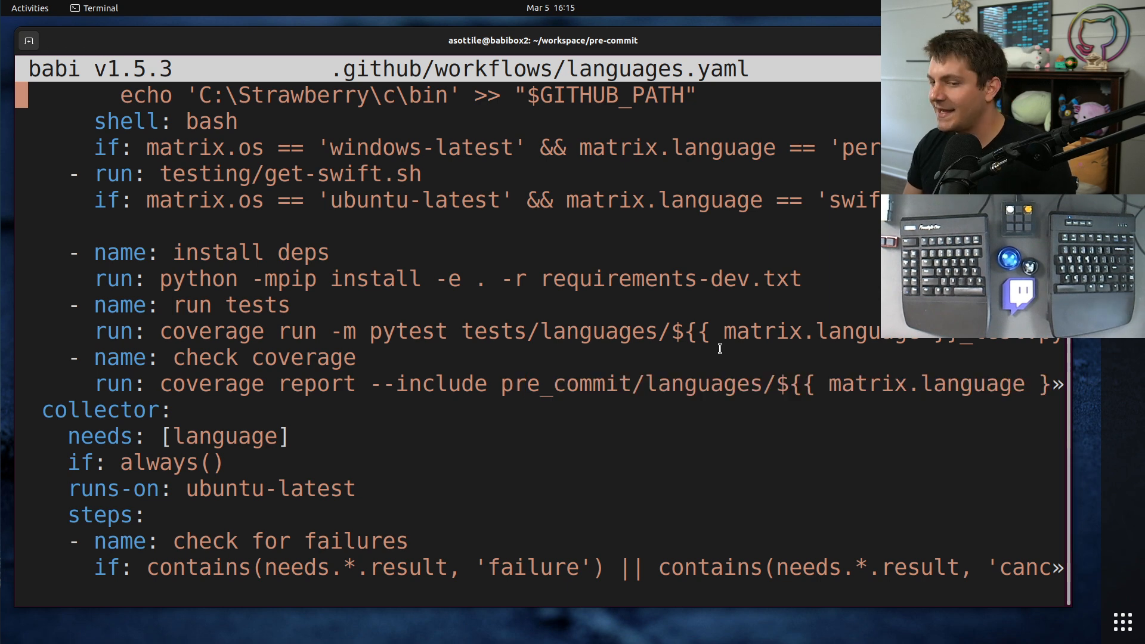
scroll("down", 3)
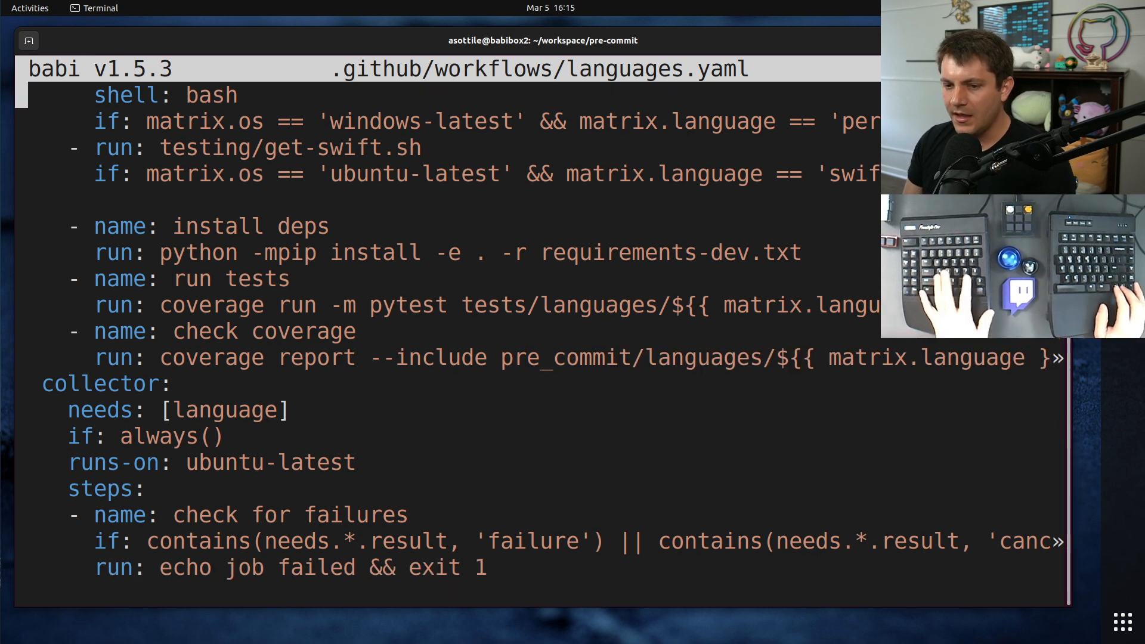
scroll("down", 3)
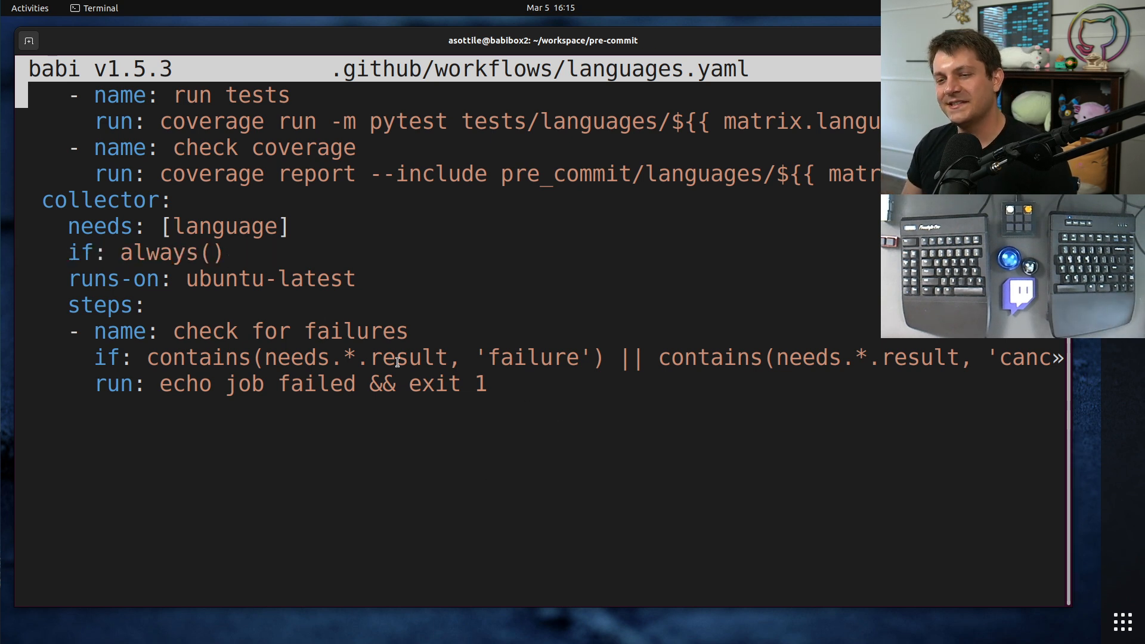
left_click_drag(43, 199, 484, 383)
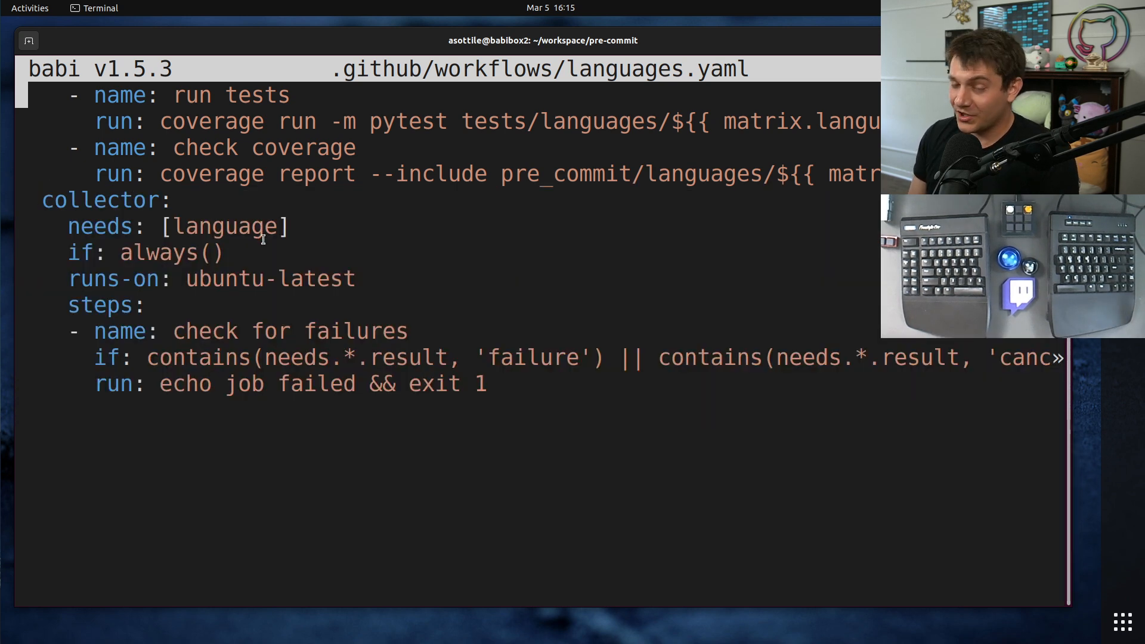
mouse_move(204, 458)
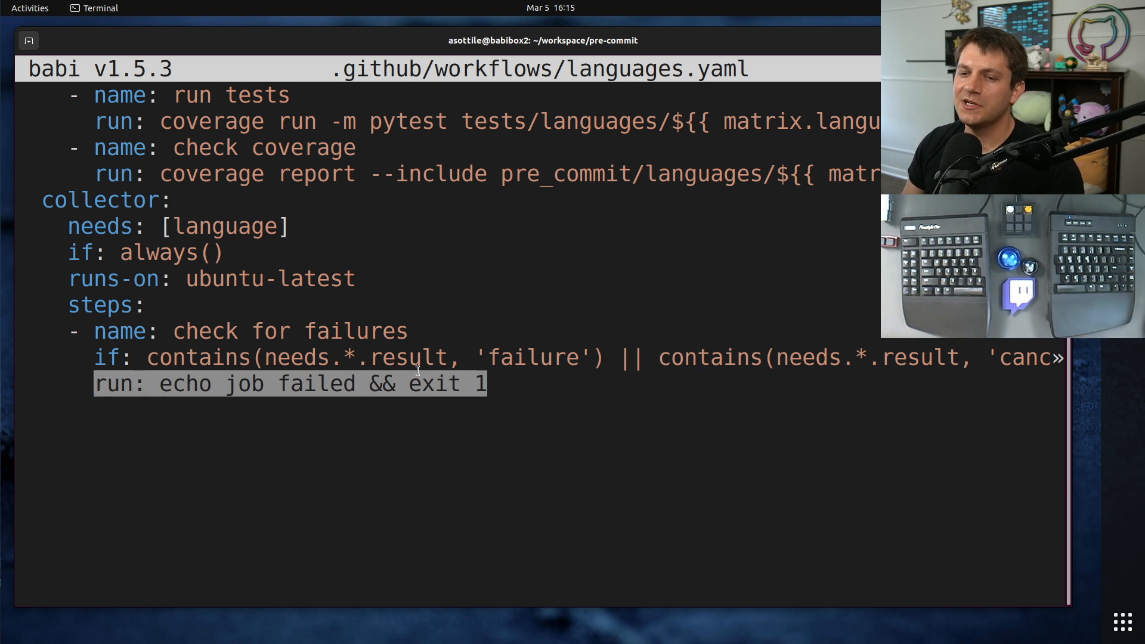
Step: Highlight the collector's 'run: echo job failed && exit 1' line
left_click_drag(42, 199, 485, 384)
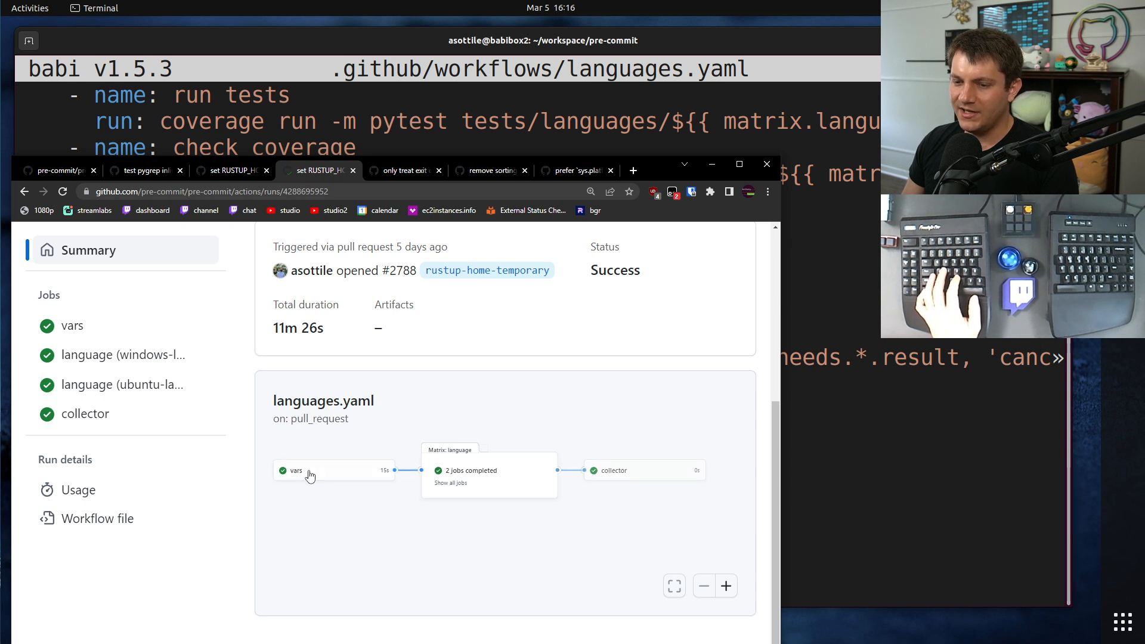
mouse_move(273, 494)
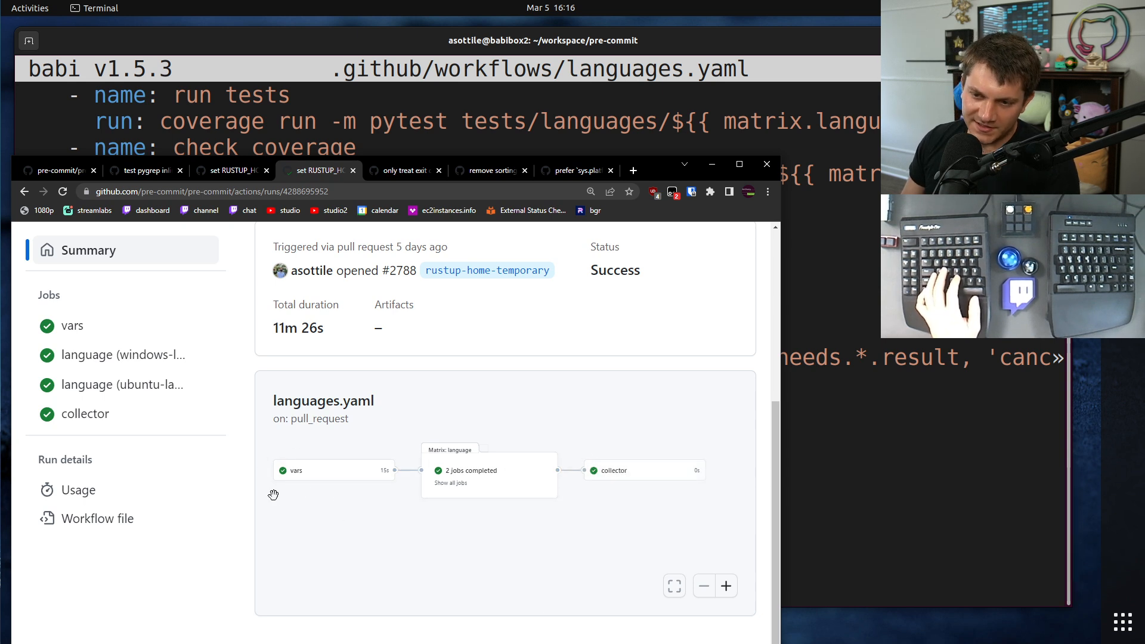
mouse_move(615, 475)
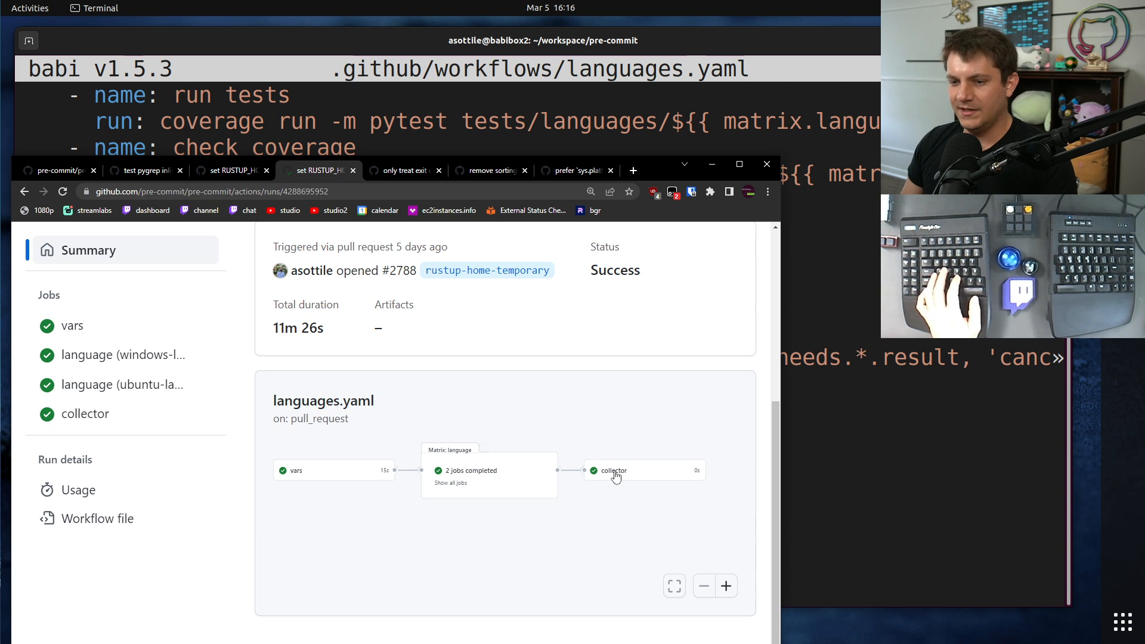
mouse_move(614, 501)
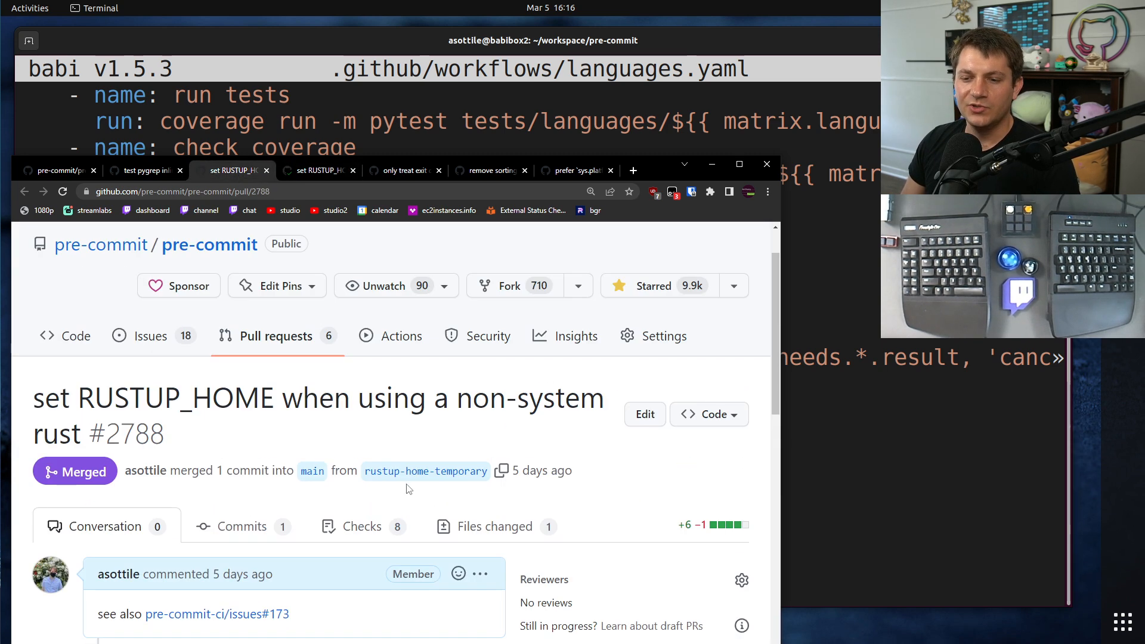
Step: Glance at PR #2788's changed files, then list its nine passed merge checks
left_click(494, 527)
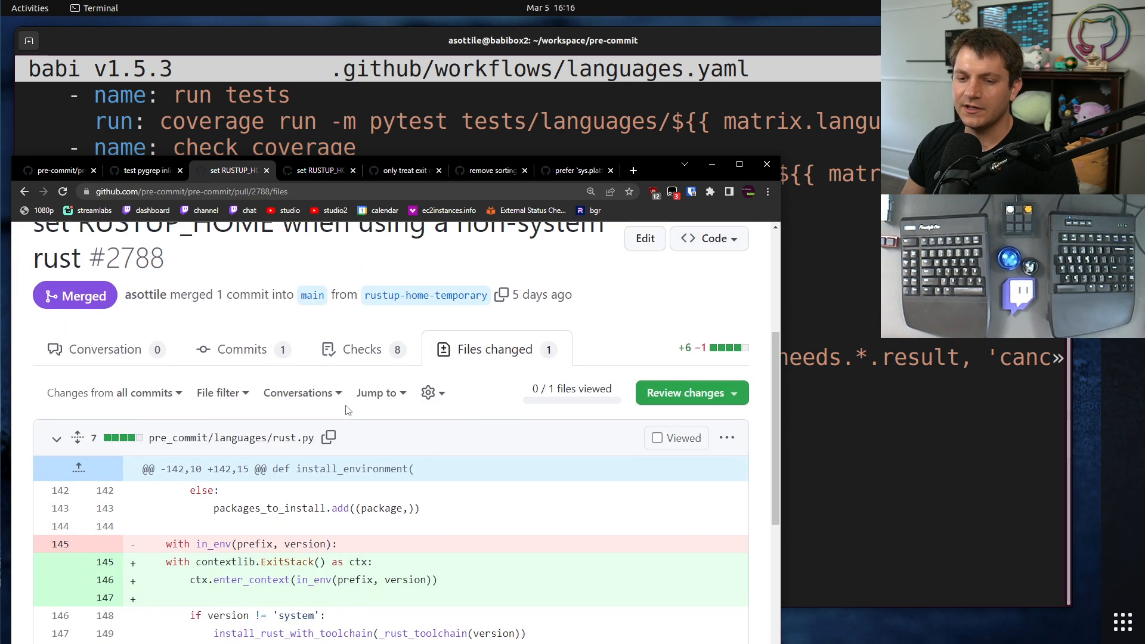
scroll("down", 3)
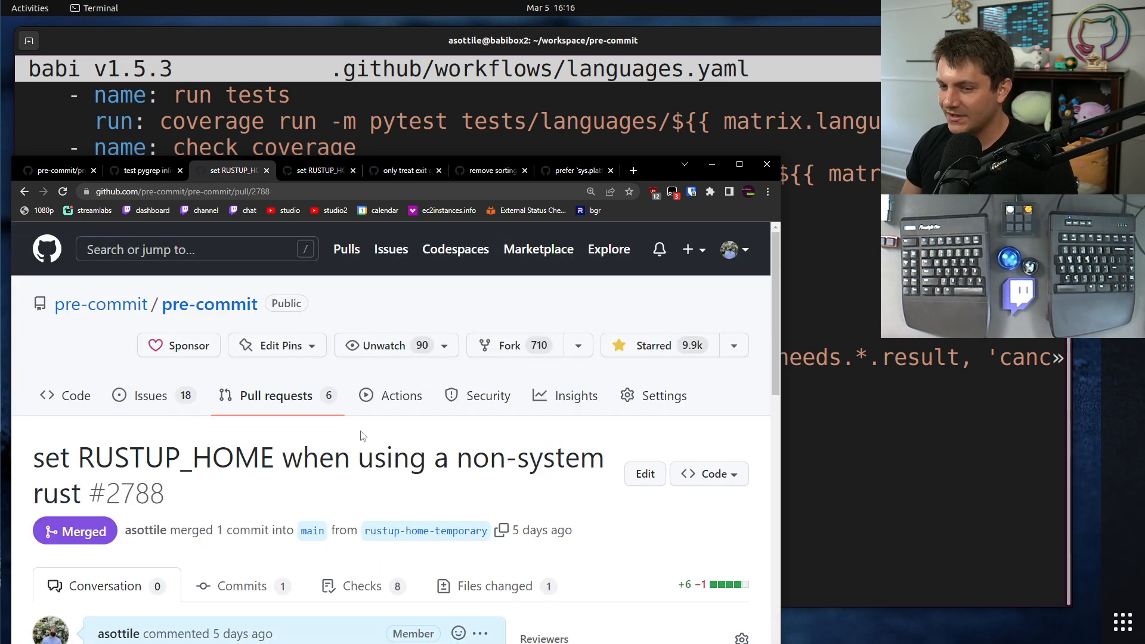
scroll("down", 3)
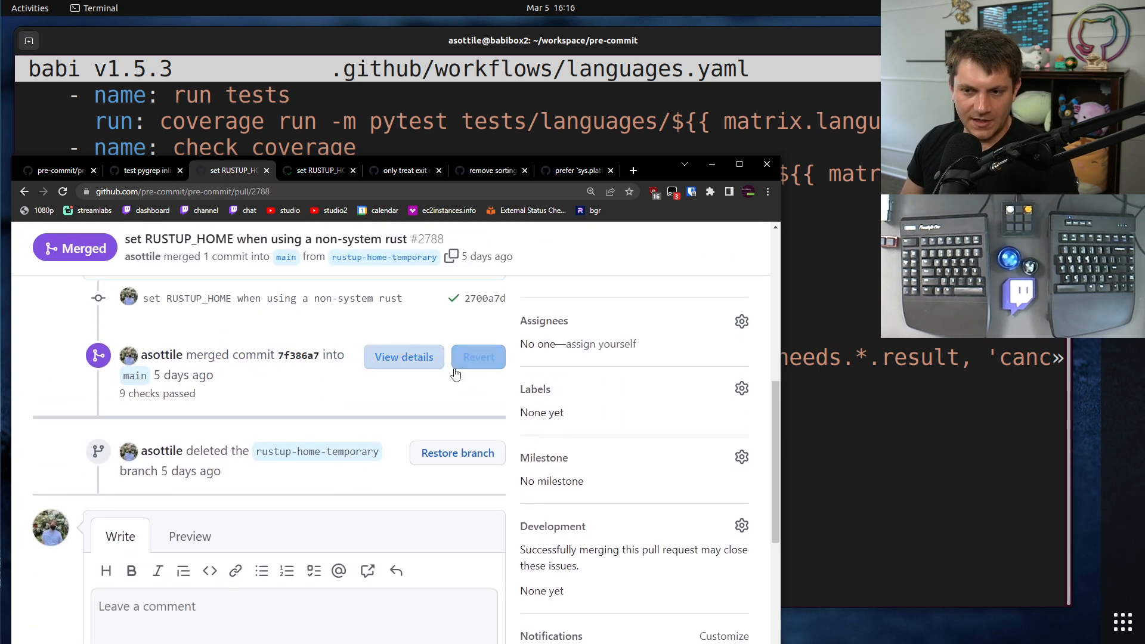
left_click(403, 357)
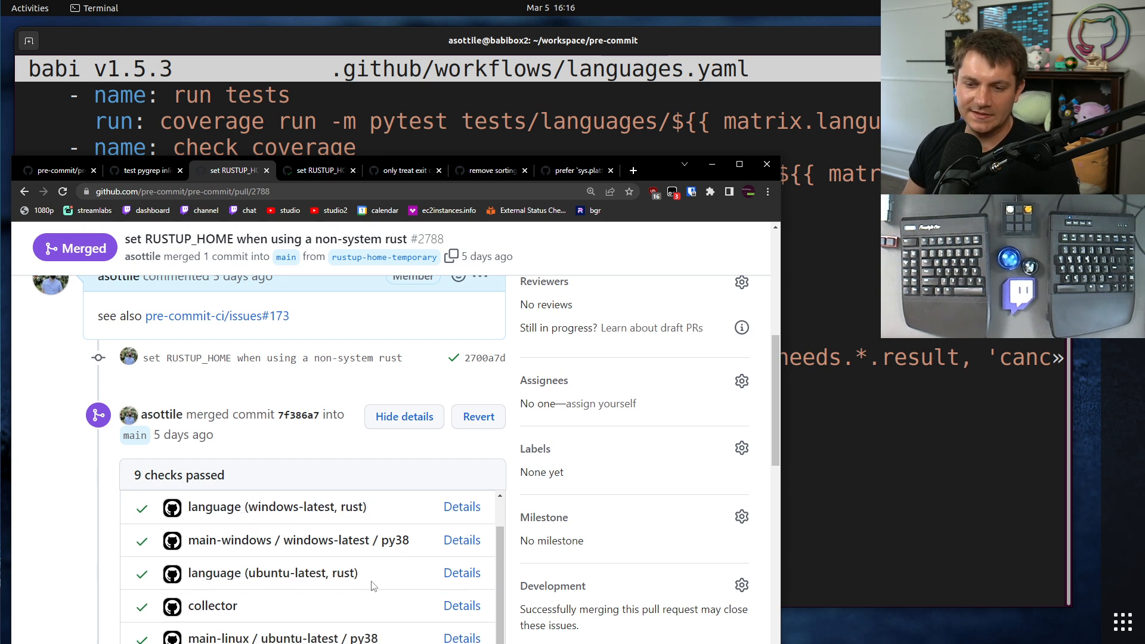
mouse_move(374, 589)
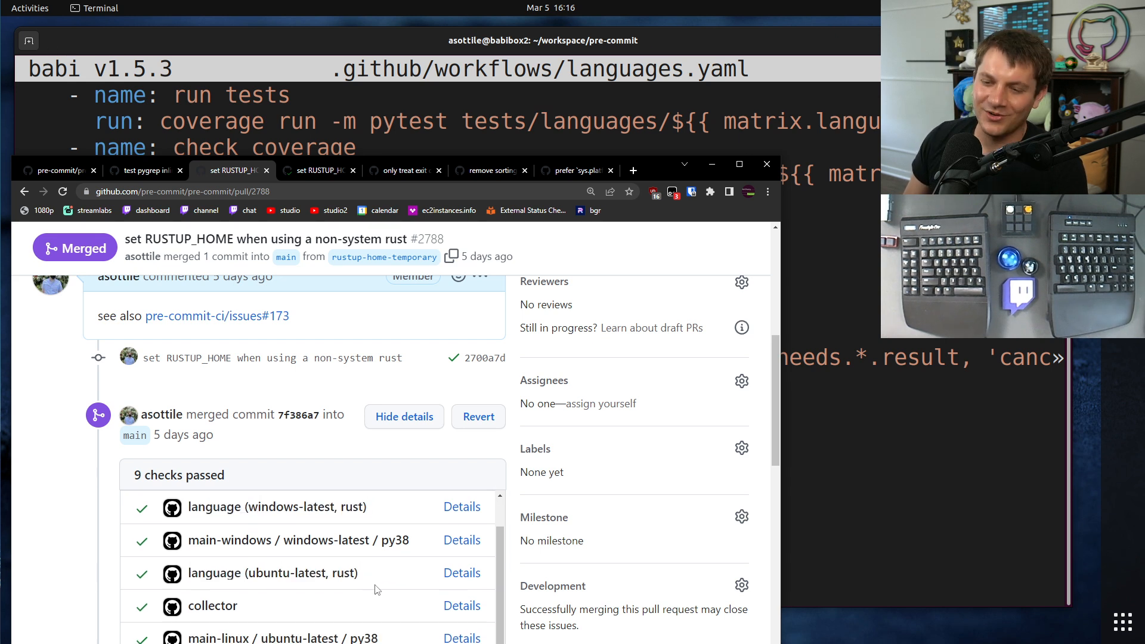
scroll("down", 3)
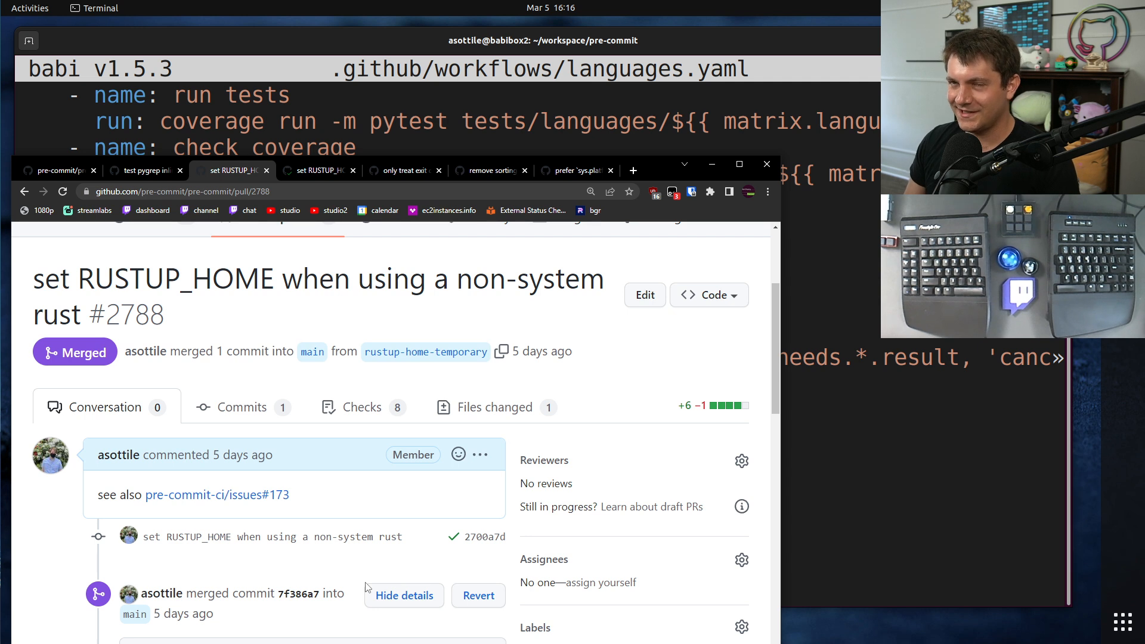
mouse_move(379, 559)
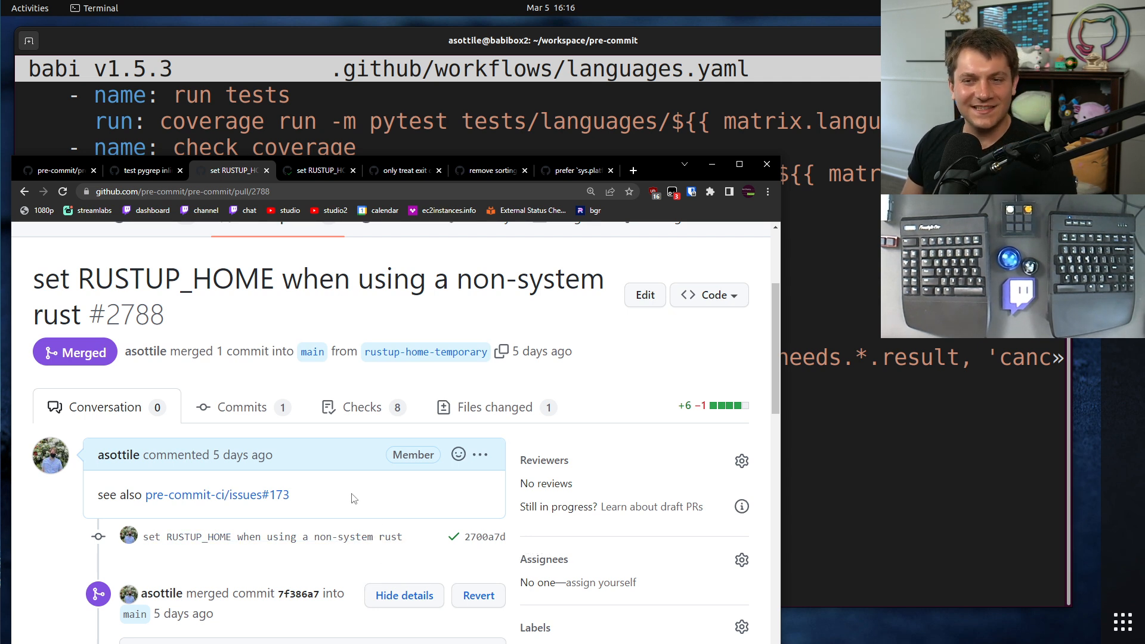
Step: List PR #2774's 8 passed merge checks, with language jobs skipped but collector passing
left_click(401, 170)
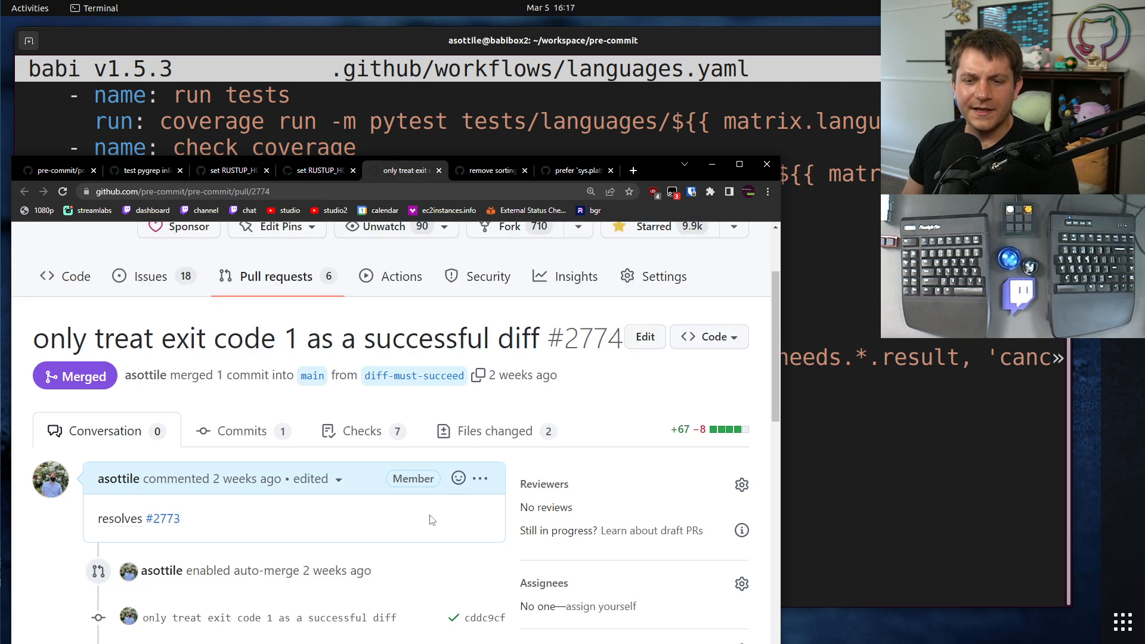
scroll("down", 3)
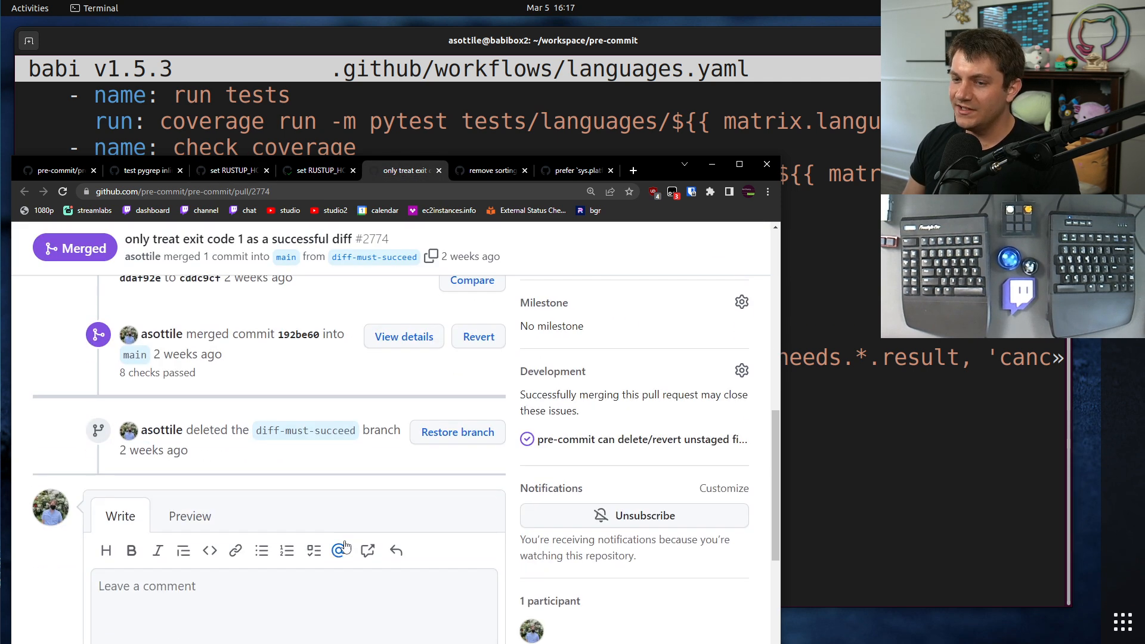
left_click(403, 336)
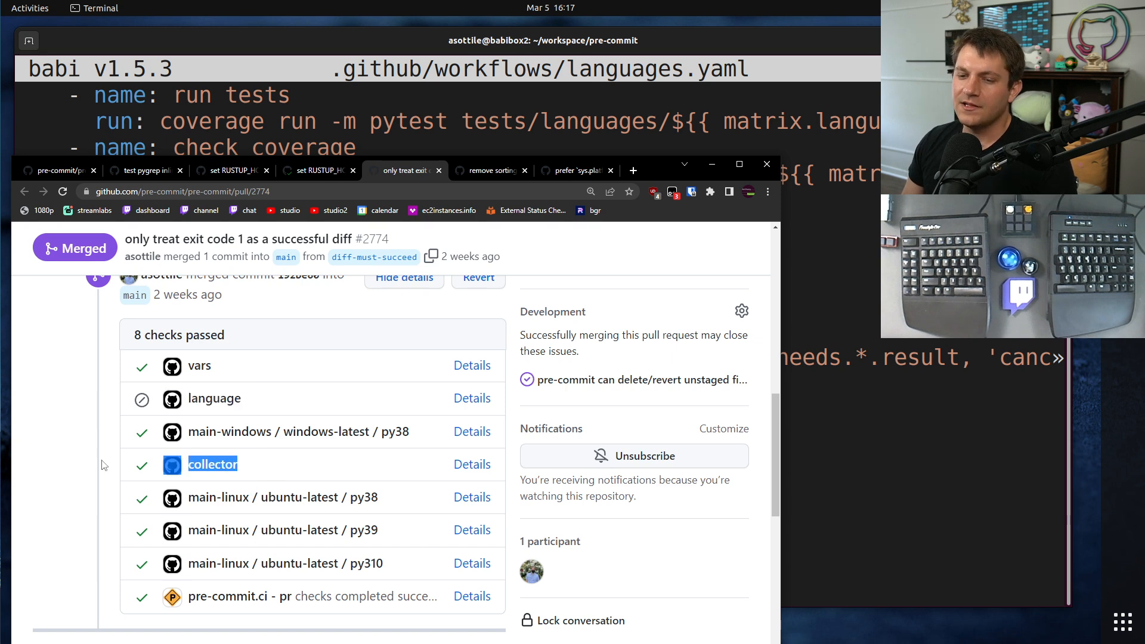
mouse_move(332, 471)
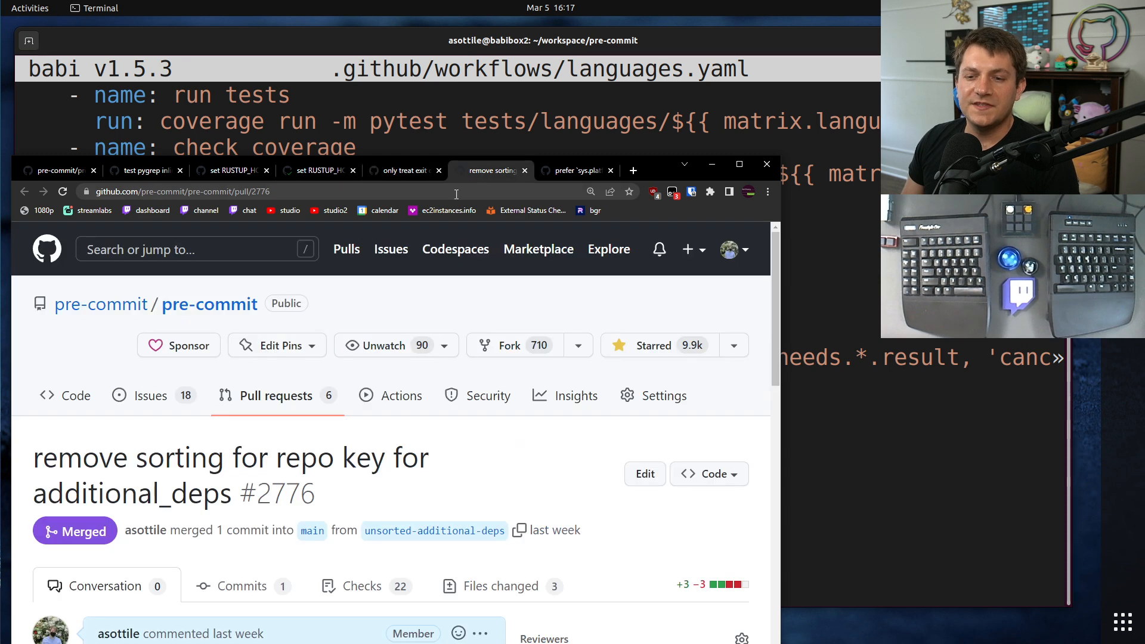
Step: Review PR #2776's changed files and return to its conversation
scroll("down", 3)
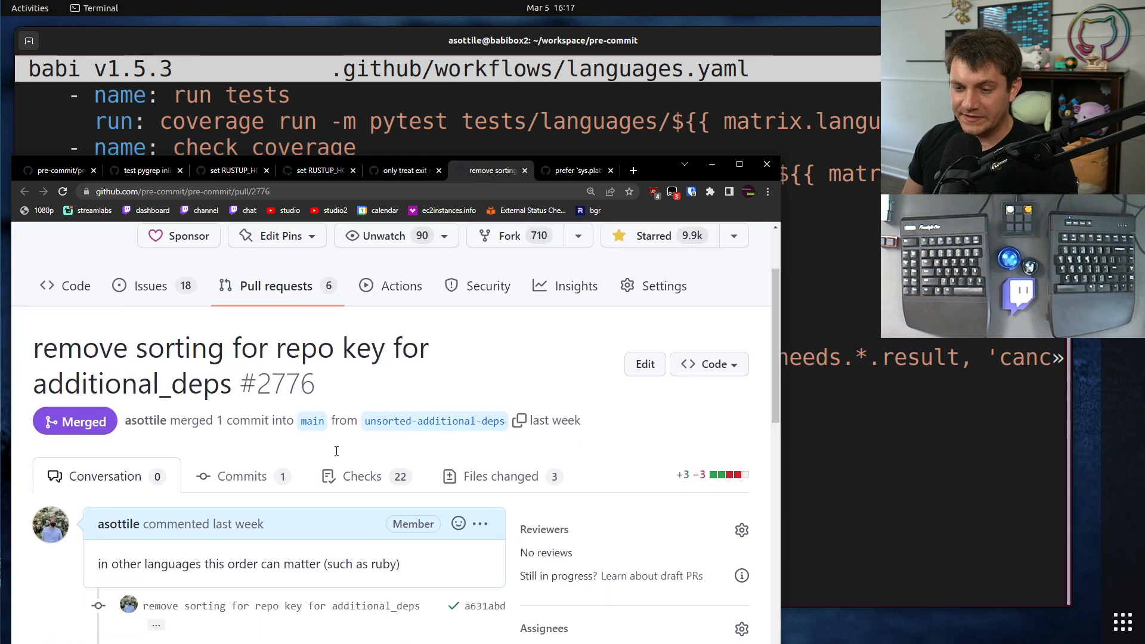
scroll("down", 3)
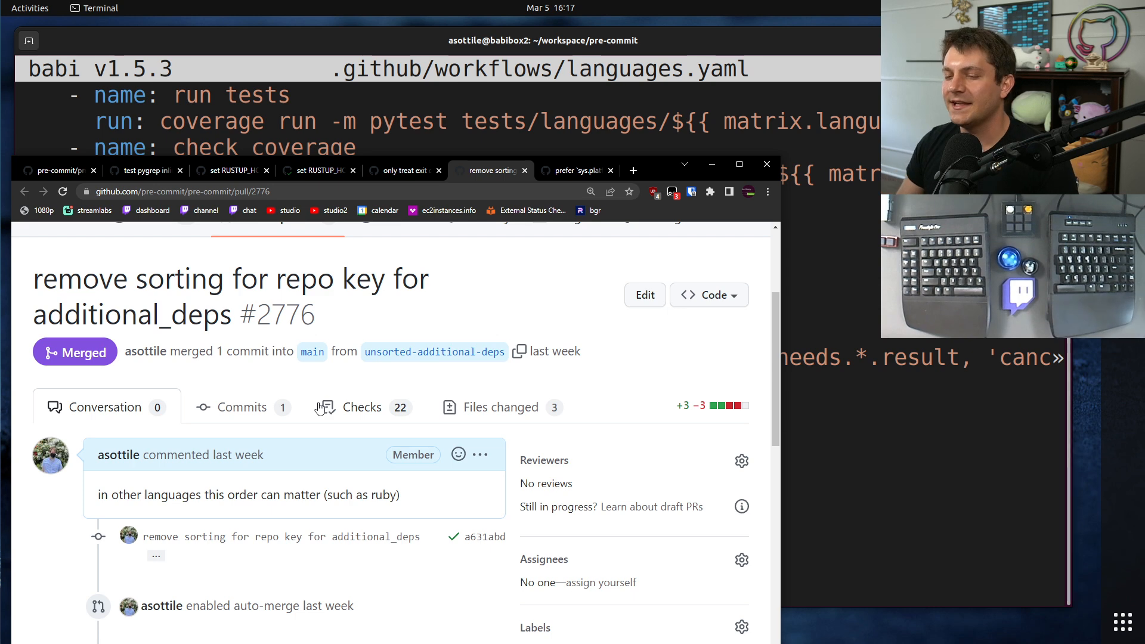
scroll("down", 3)
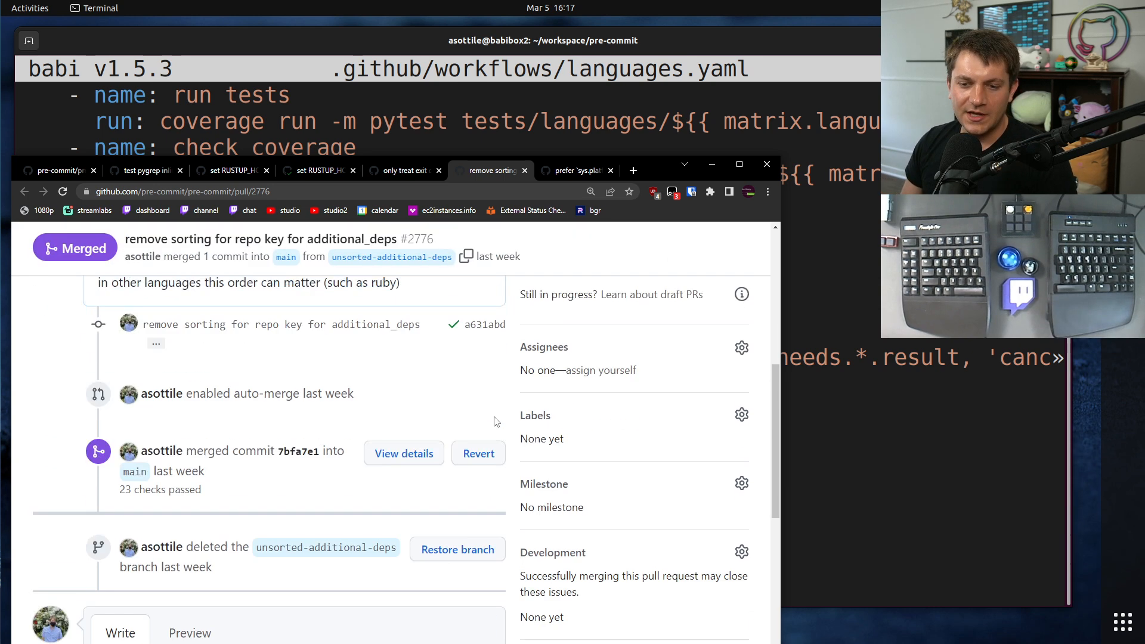
left_click(500, 519)
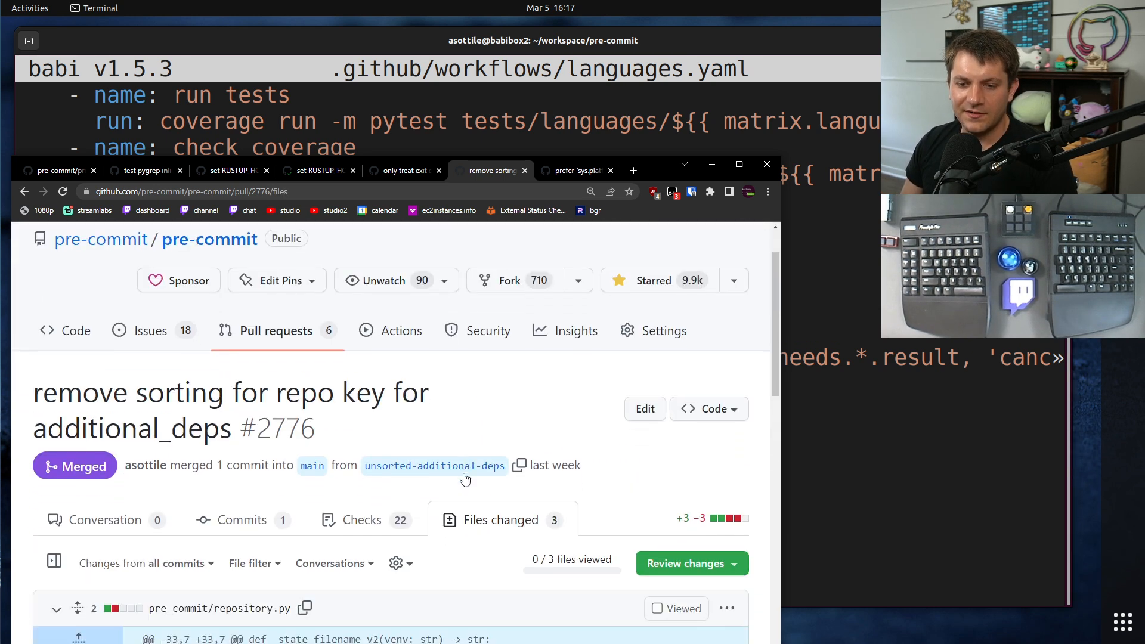
scroll("down", 3)
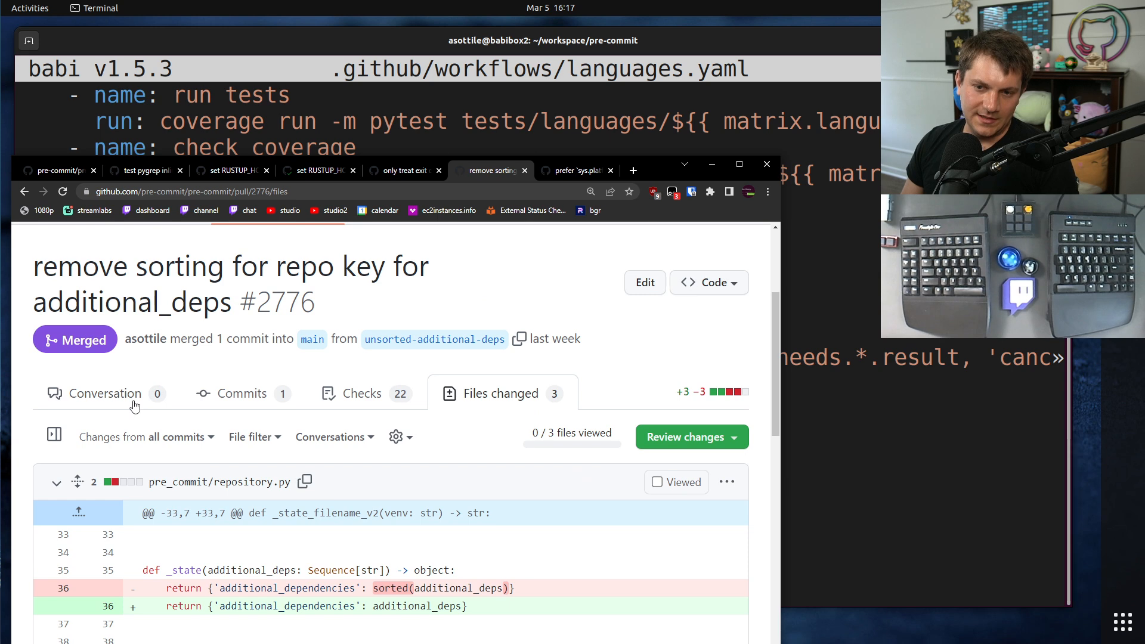
left_click(104, 392)
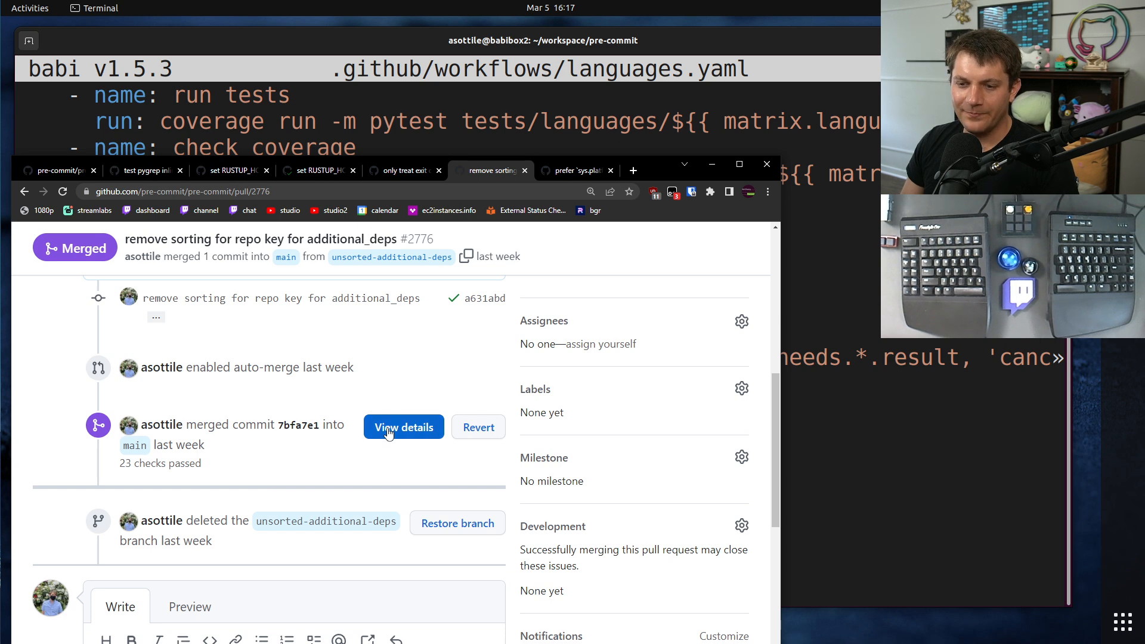
Step: List the 23 passed merge checks and scroll through each language job and collector
left_click(403, 427)
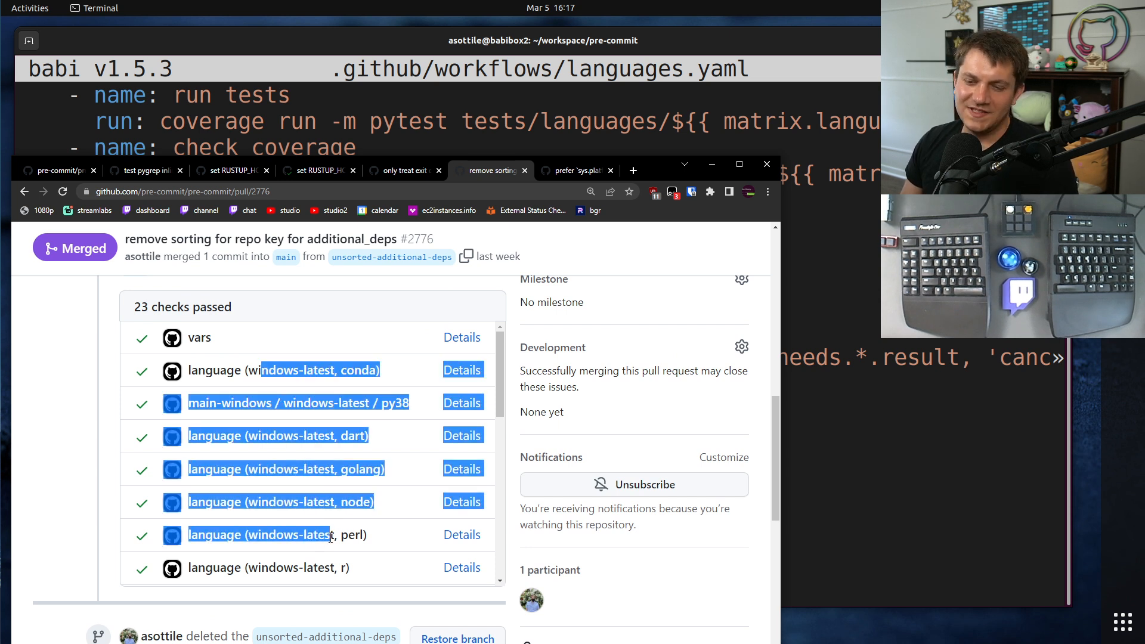
scroll("down", 3)
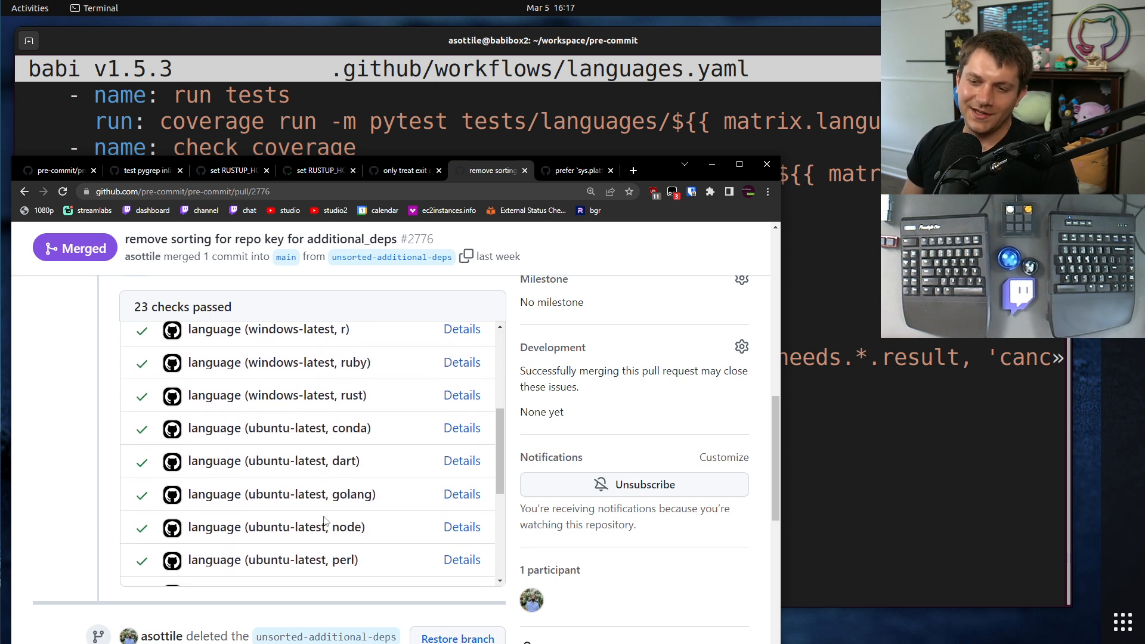
scroll("down", 3)
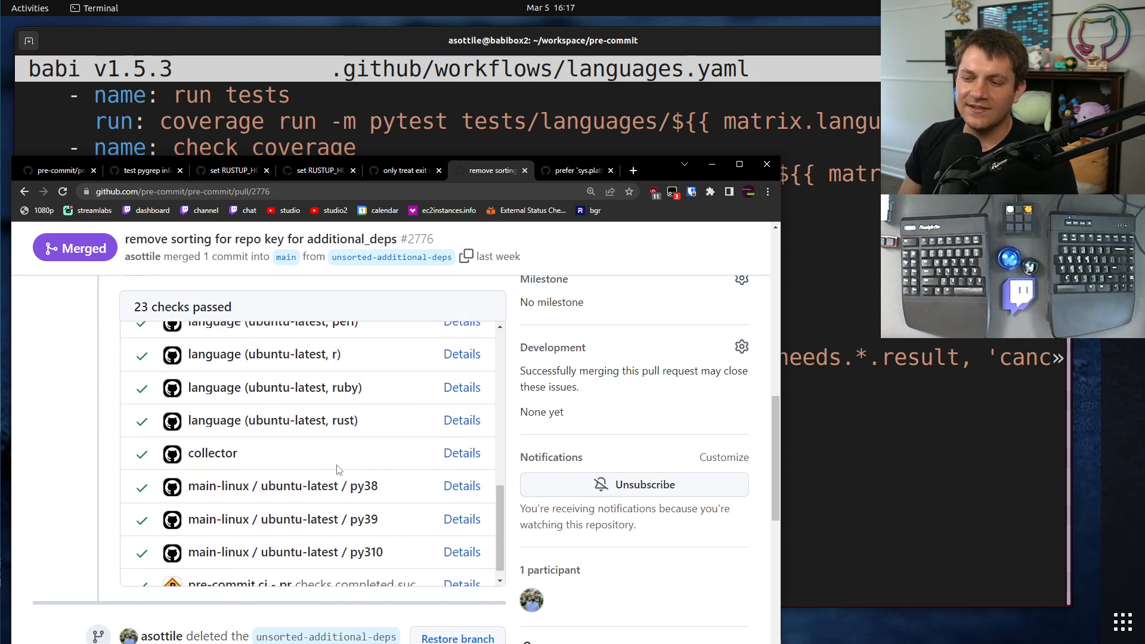
mouse_move(333, 464)
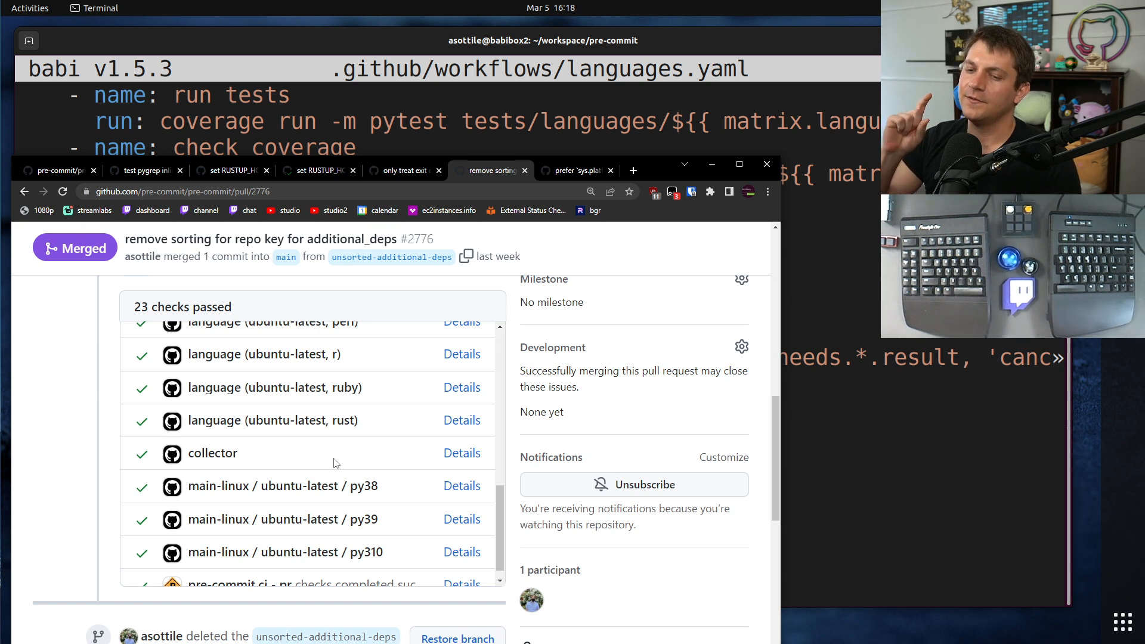
mouse_move(364, 459)
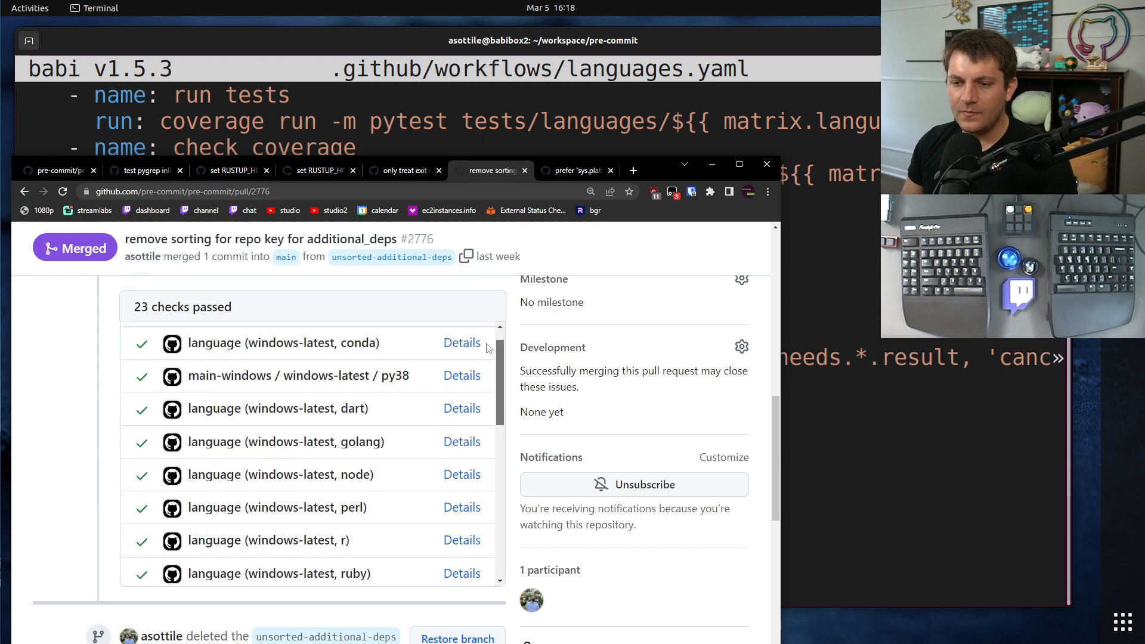
Step: Browse the changed files of merged PR #2796, which swaps os.name checks for sys.platform
left_click(573, 170)
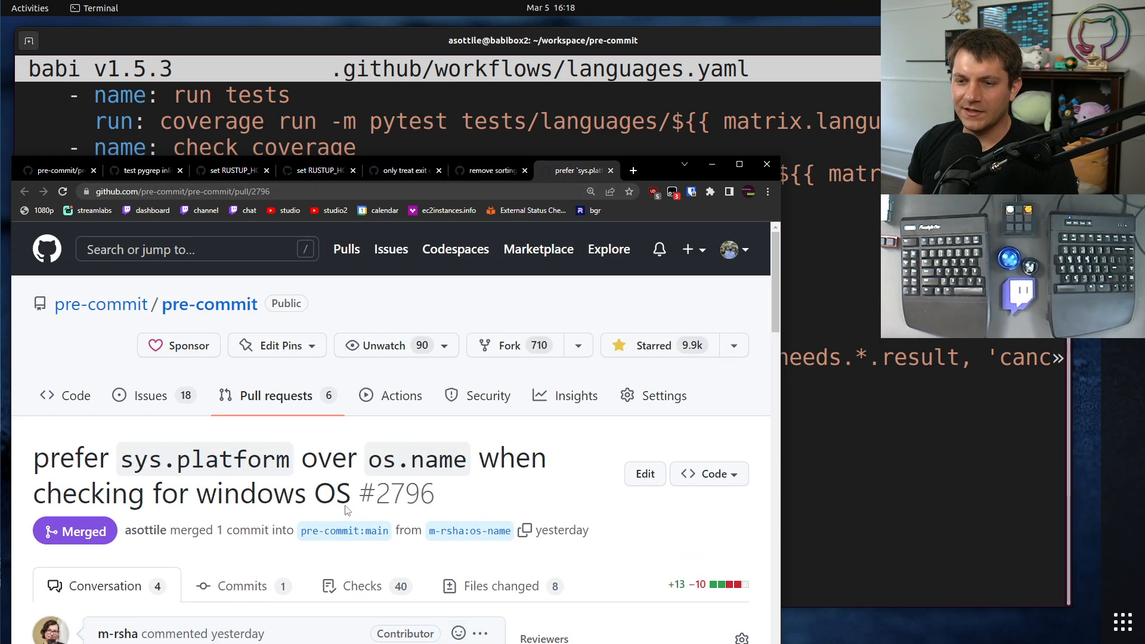
scroll("down", 3)
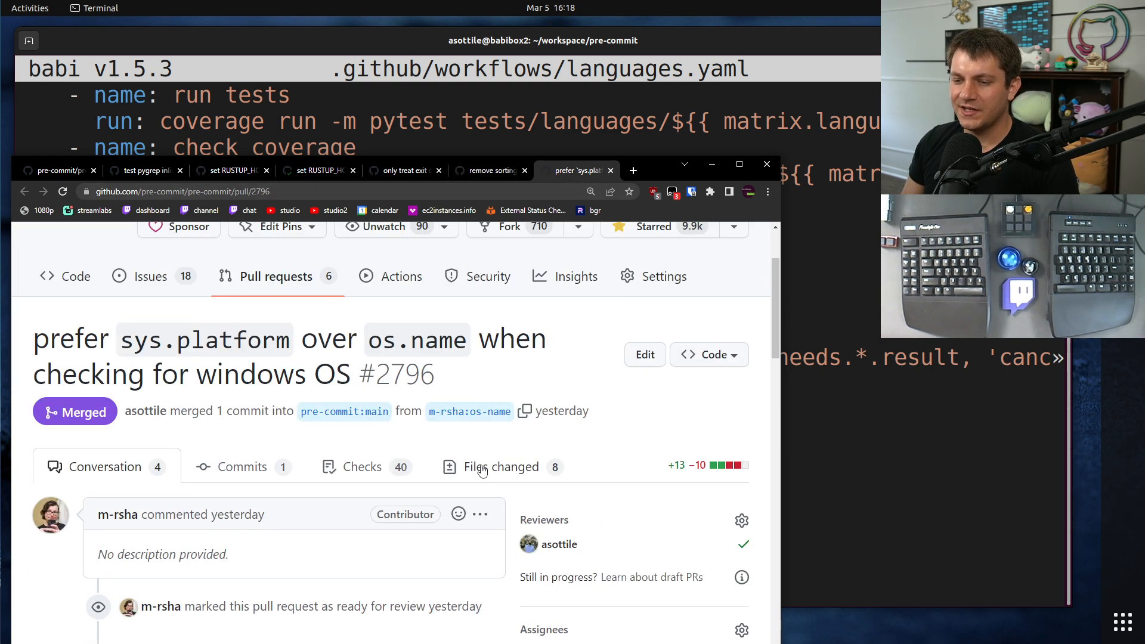
left_click(501, 466)
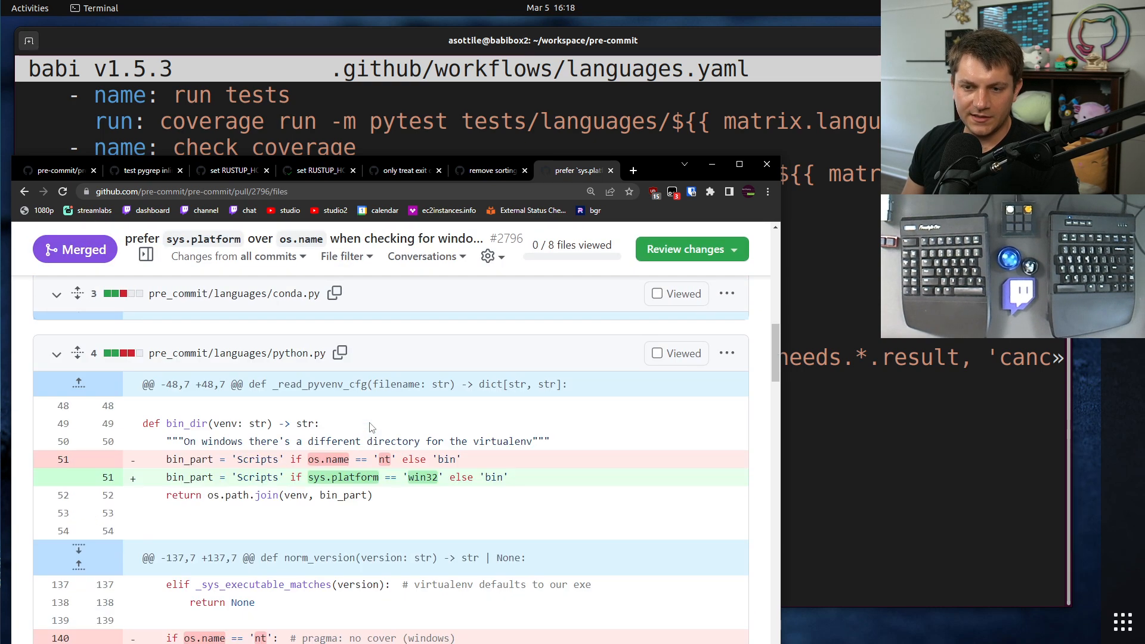
scroll("down", 3)
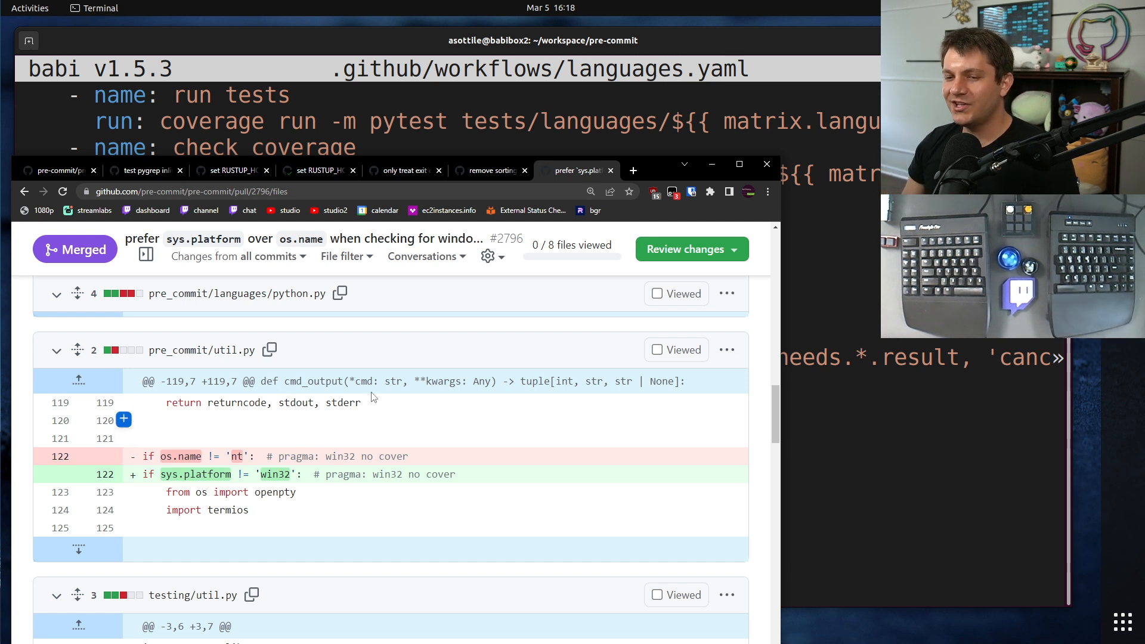
mouse_move(291, 434)
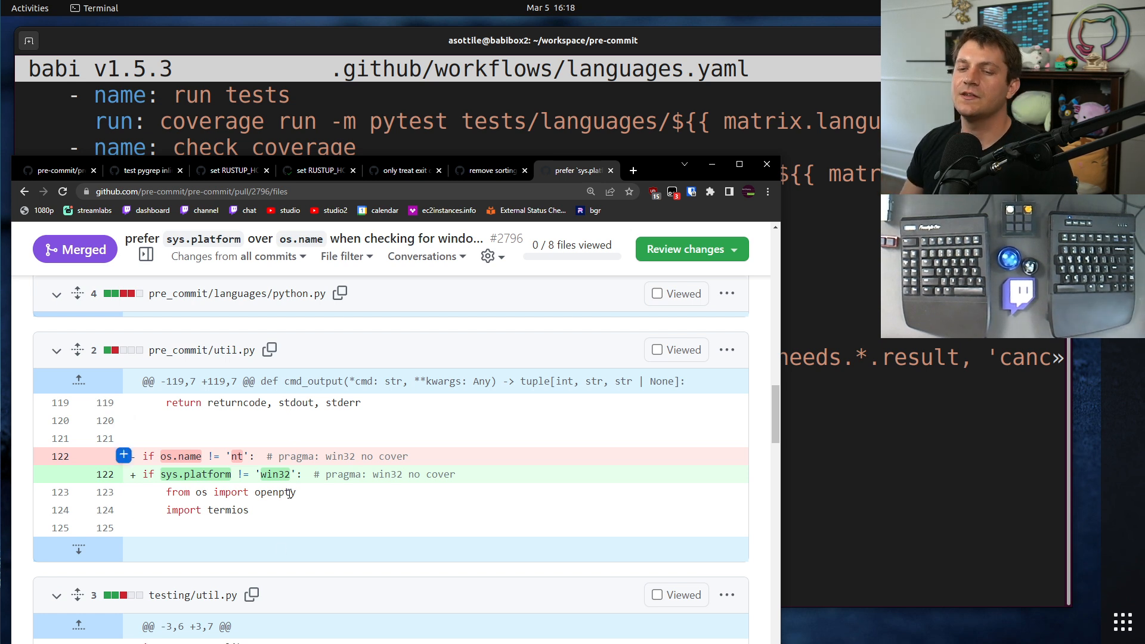
mouse_move(488, 174)
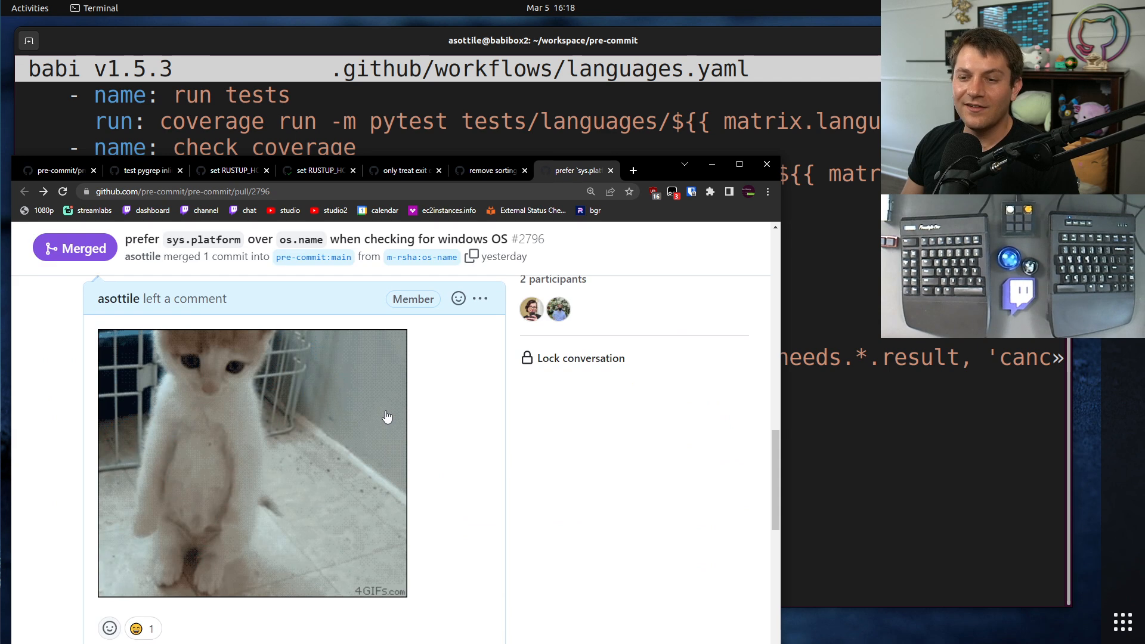
Step: Expand and scroll through the 41 checks that passed on PR #2796's merge commit
scroll("down", 3)
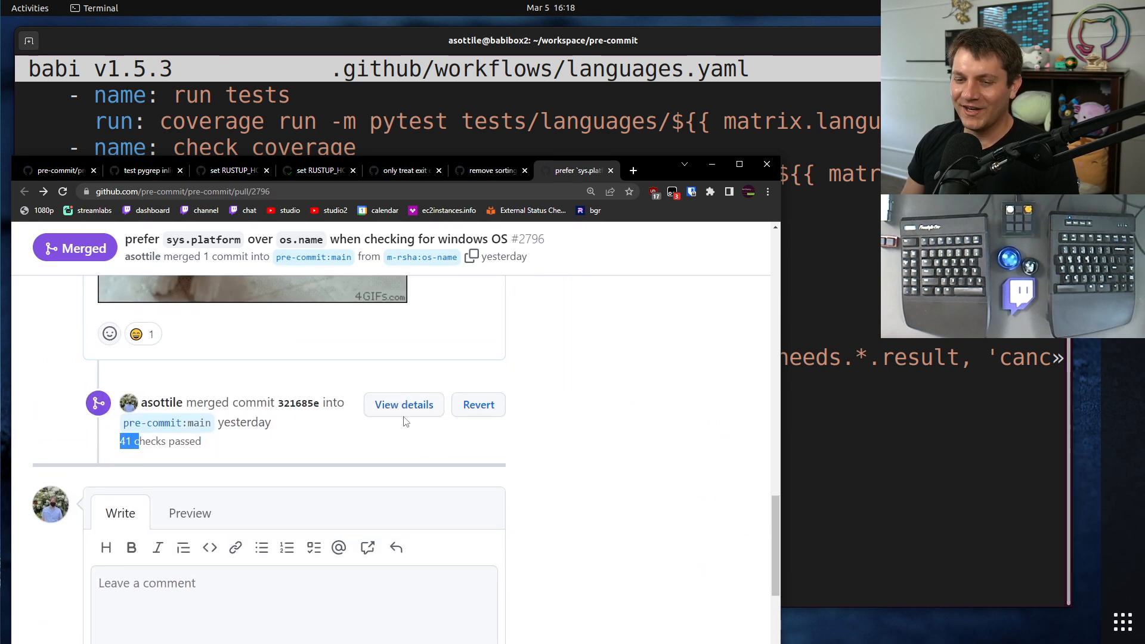
left_click(403, 404)
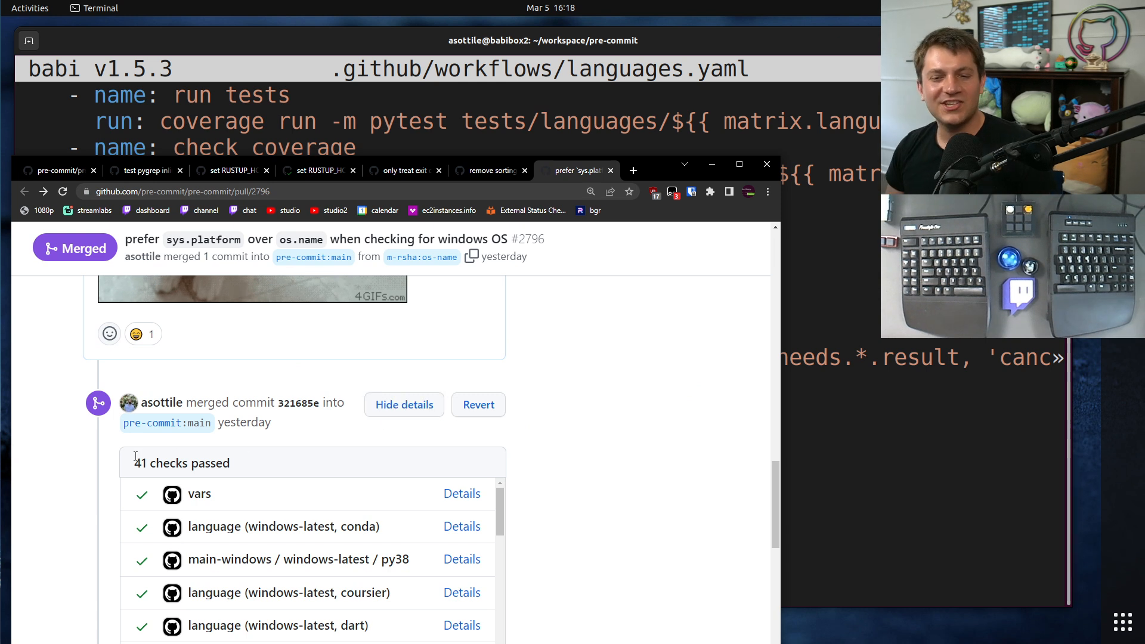
scroll("down", 3)
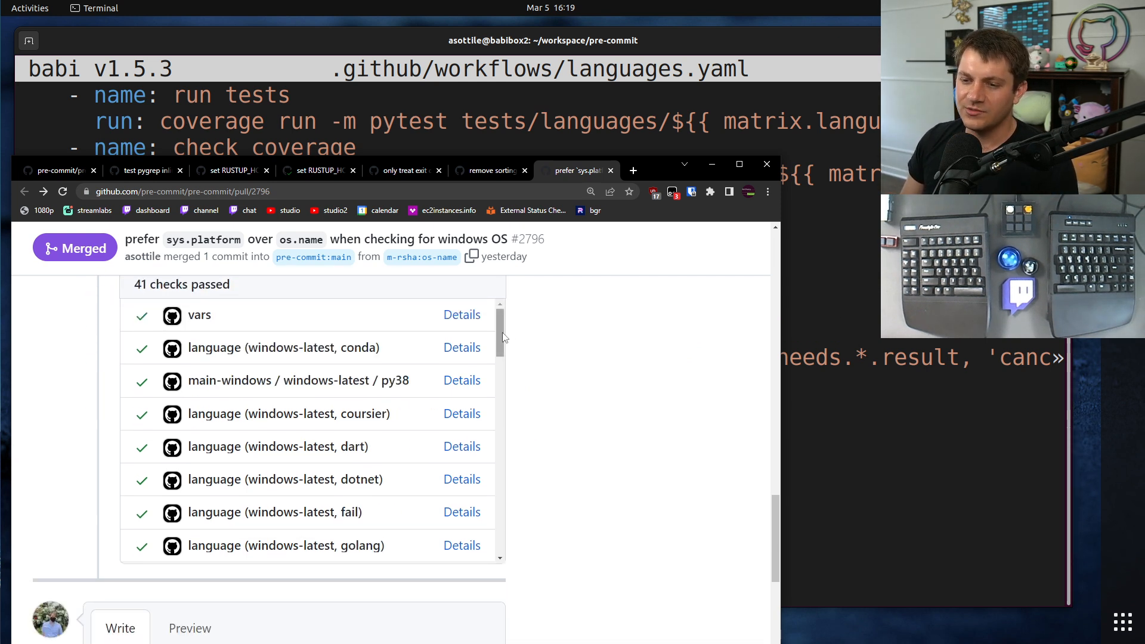
scroll("down", 3)
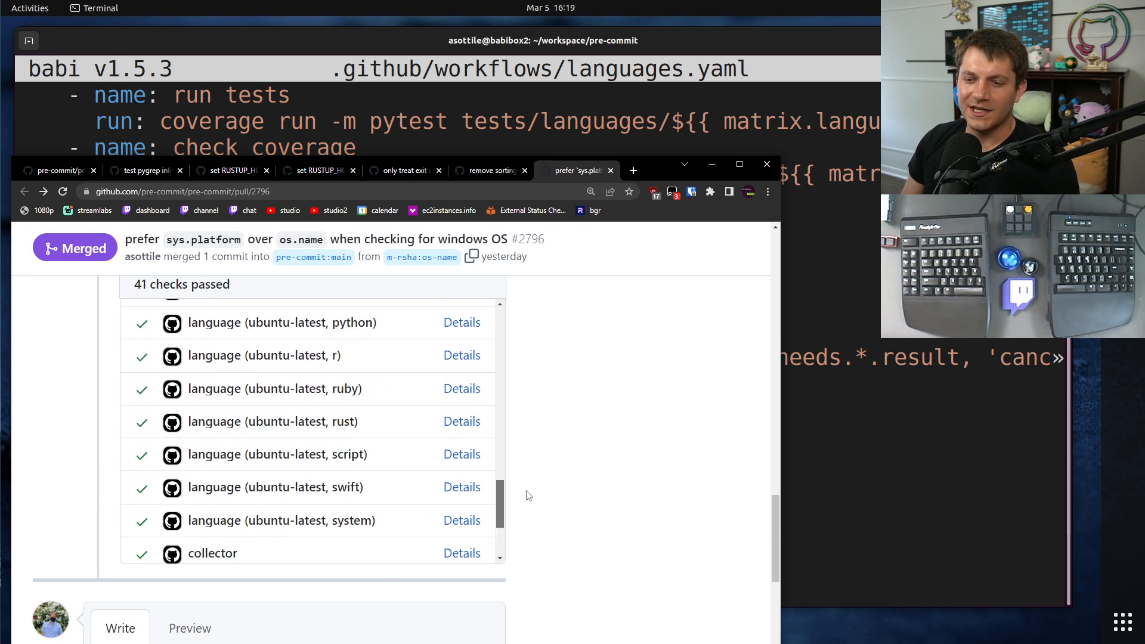
scroll("down", 3)
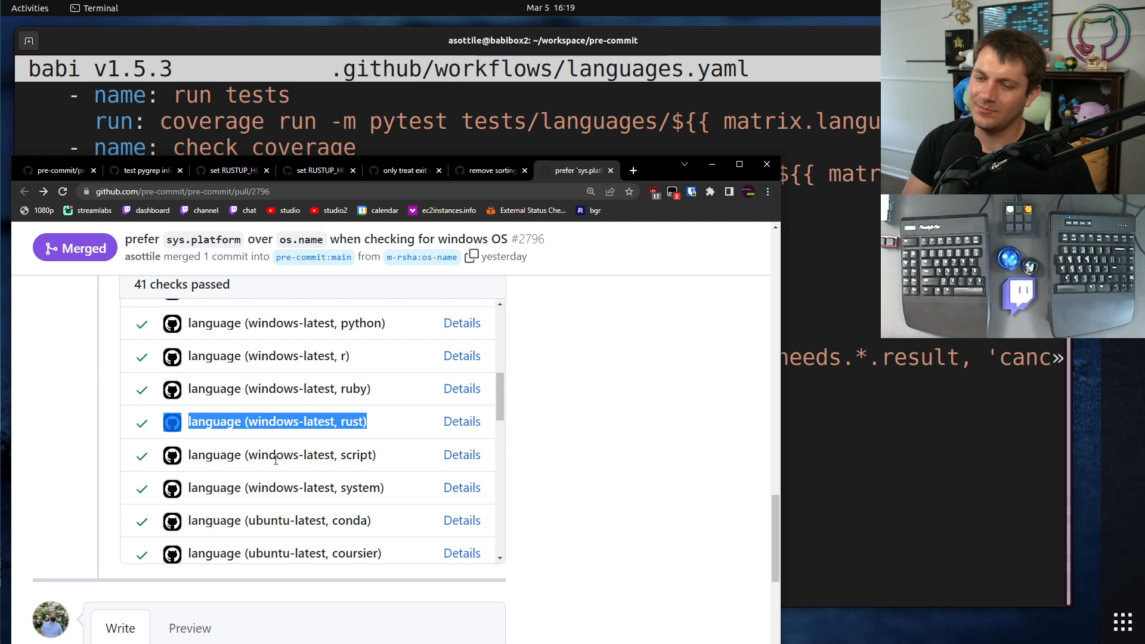
mouse_move(335, 439)
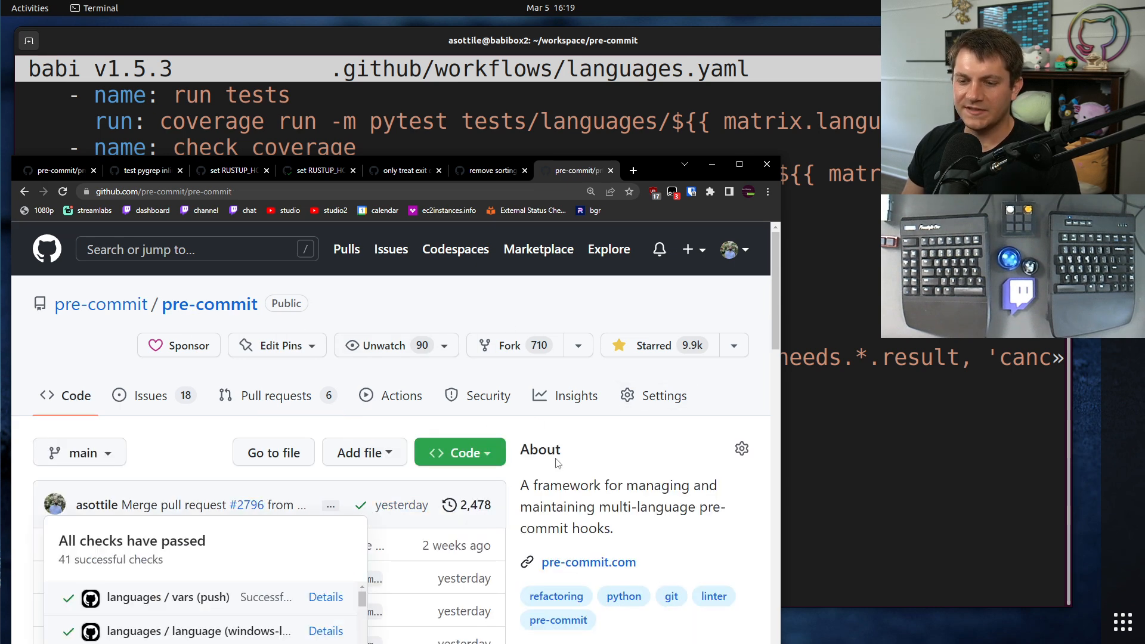
Step: Switch to open PR #2798, 'rewrite args with spaces test in script language'
scroll("down", 3)
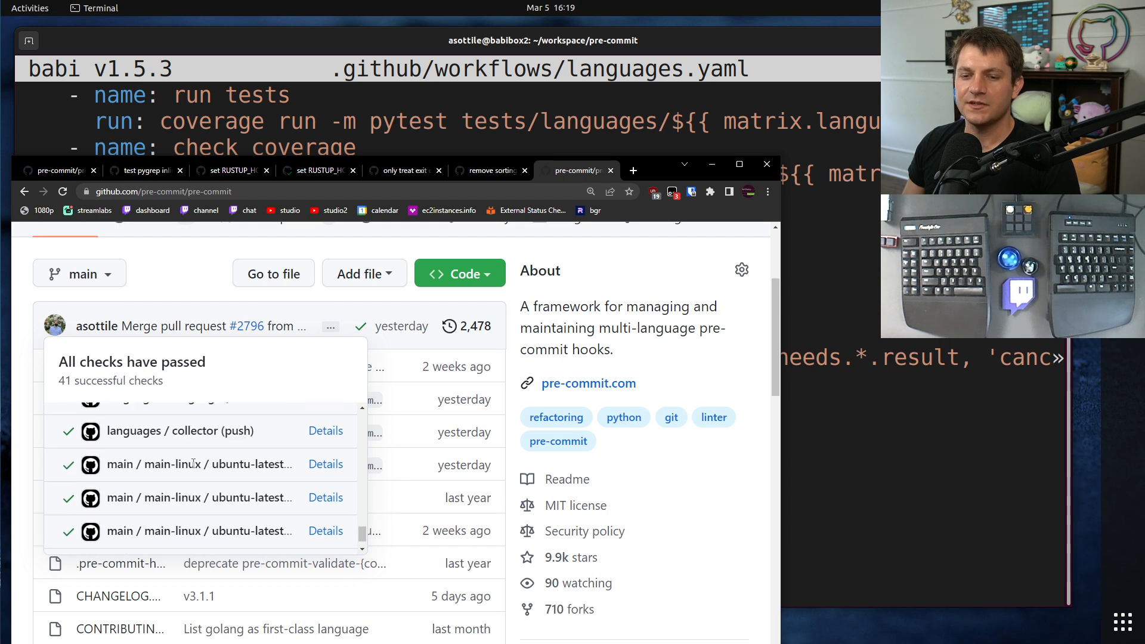
scroll("up", 3)
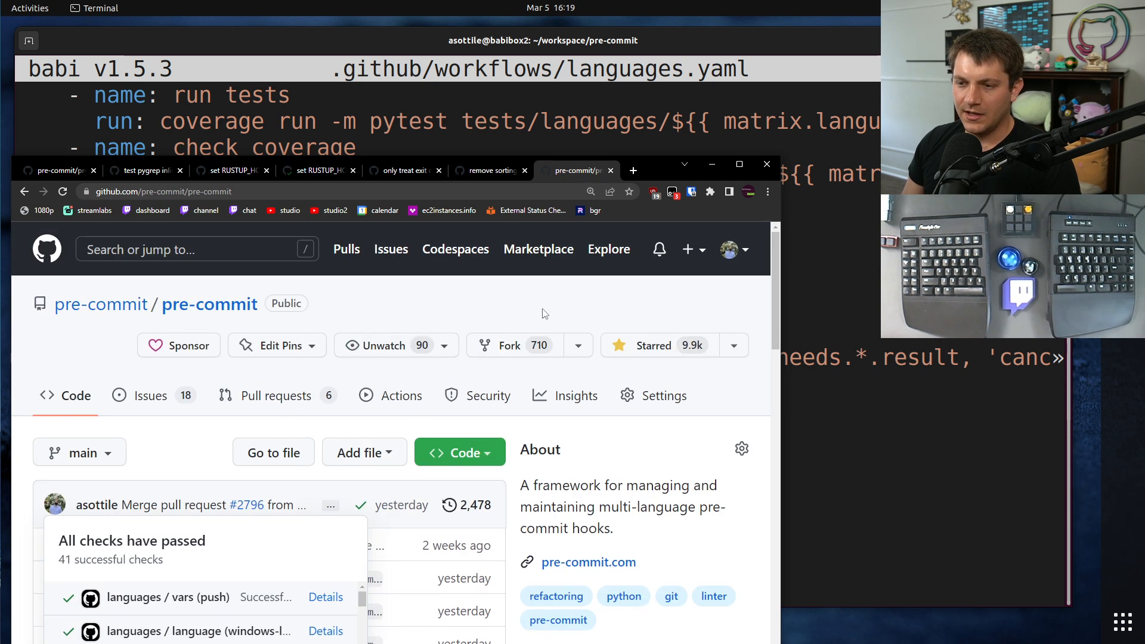
left_click(276, 395)
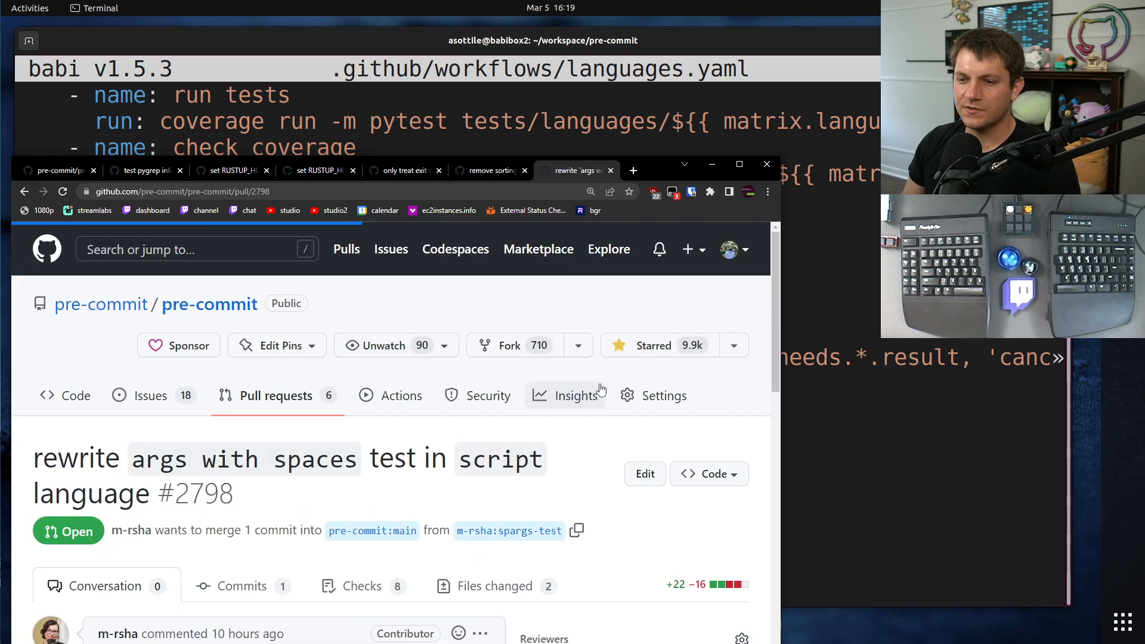
Step: Show PR #2798's checks: 7 successful, with the collector and Windows script job failing
scroll("down", 3)
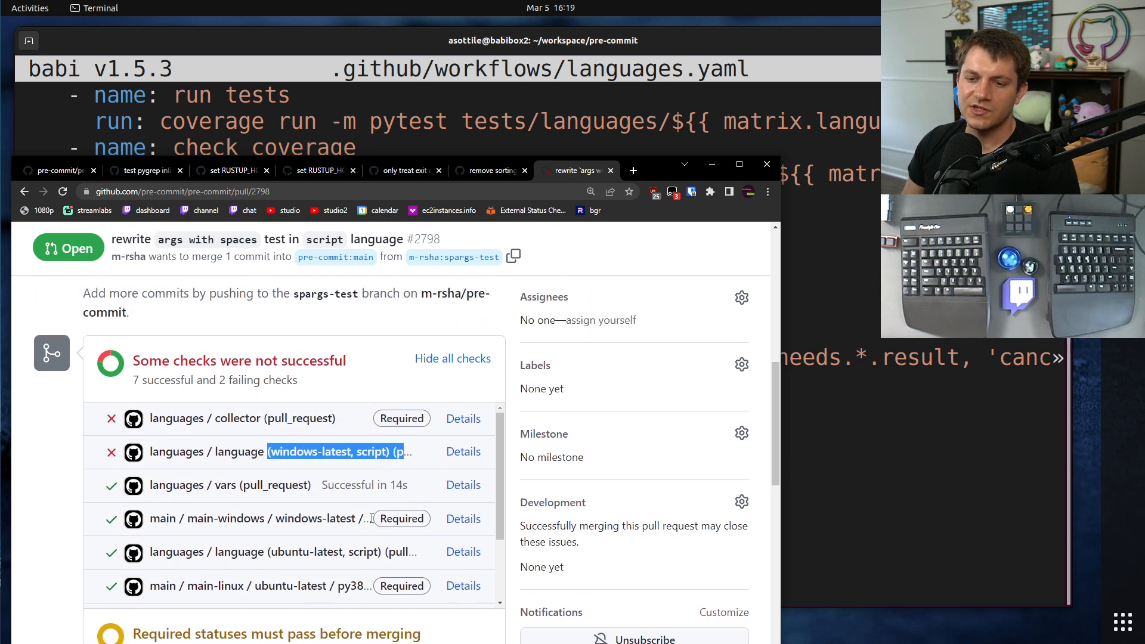
mouse_move(332, 451)
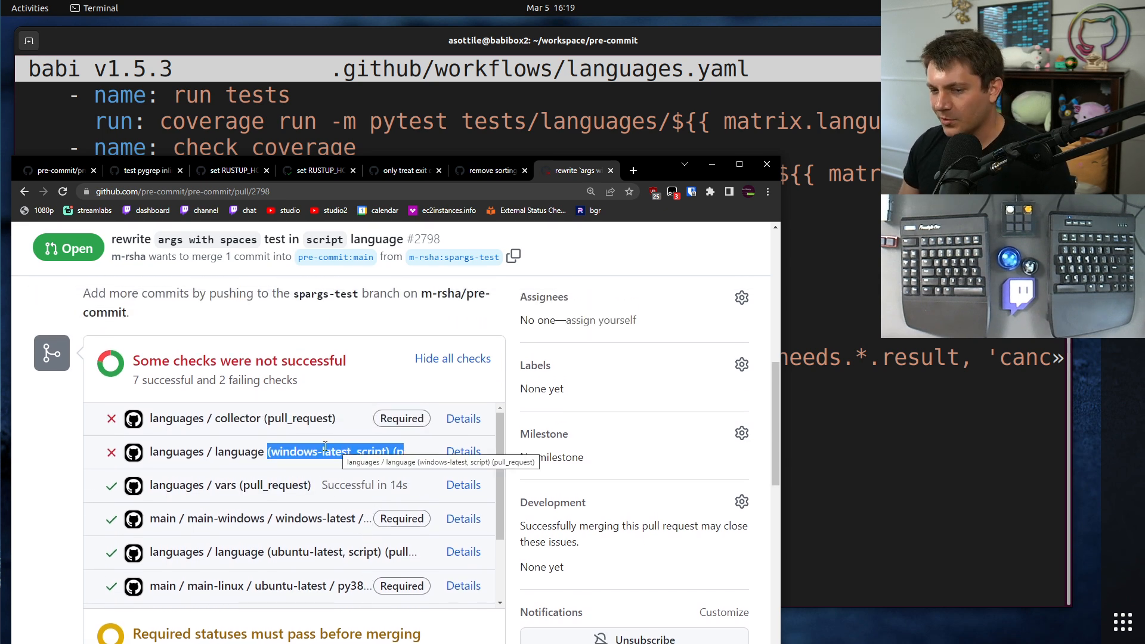
mouse_move(329, 443)
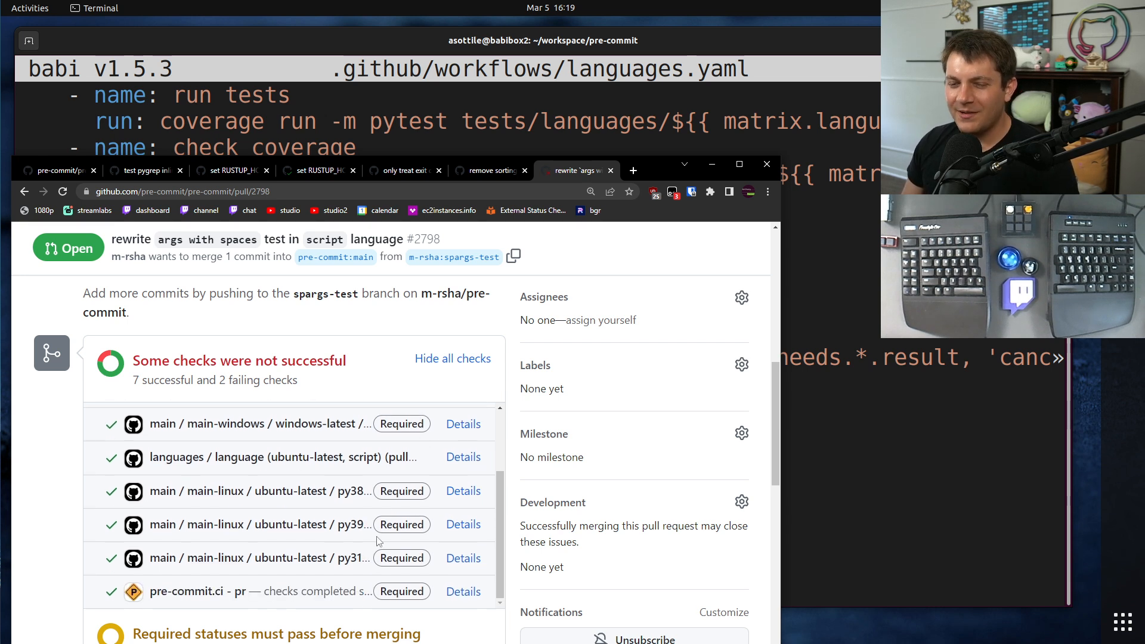
double_click(348, 491)
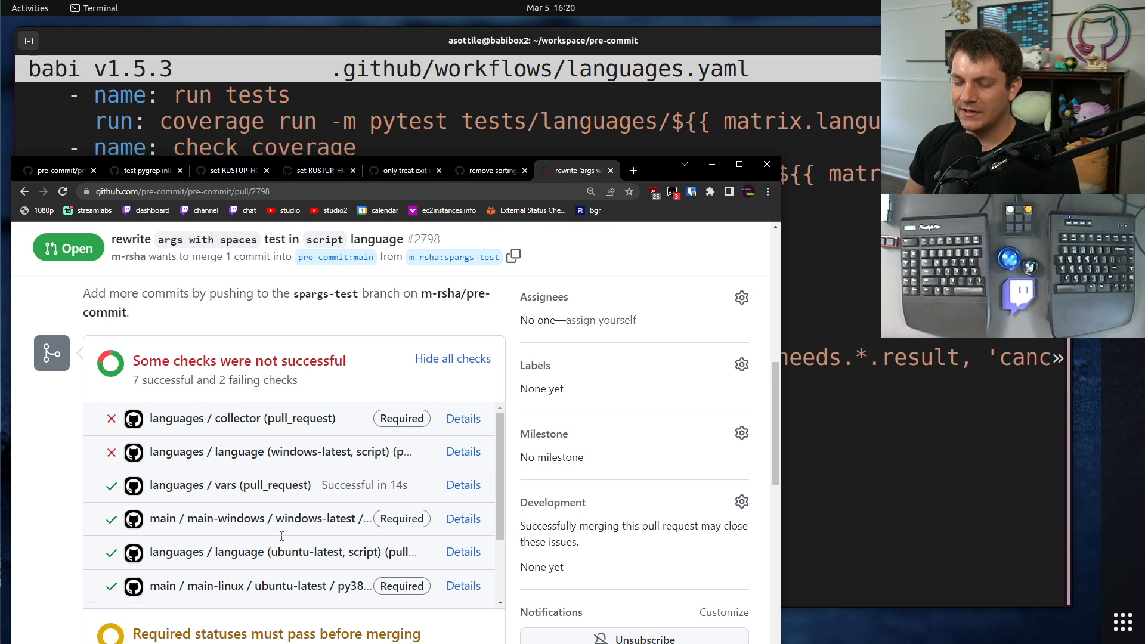
mouse_move(237, 396)
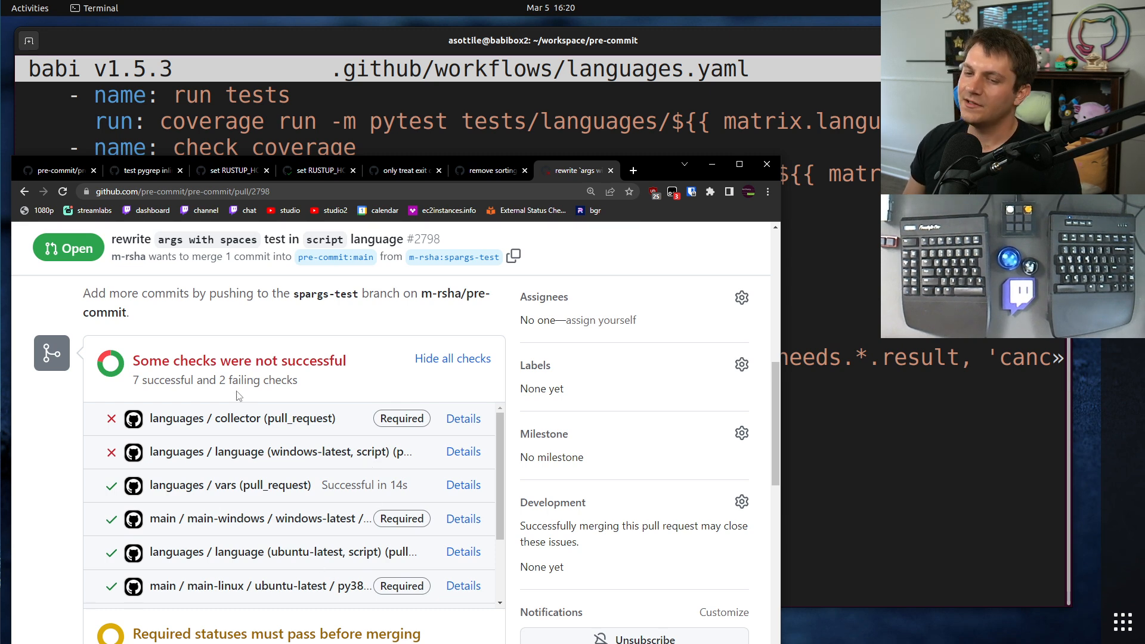